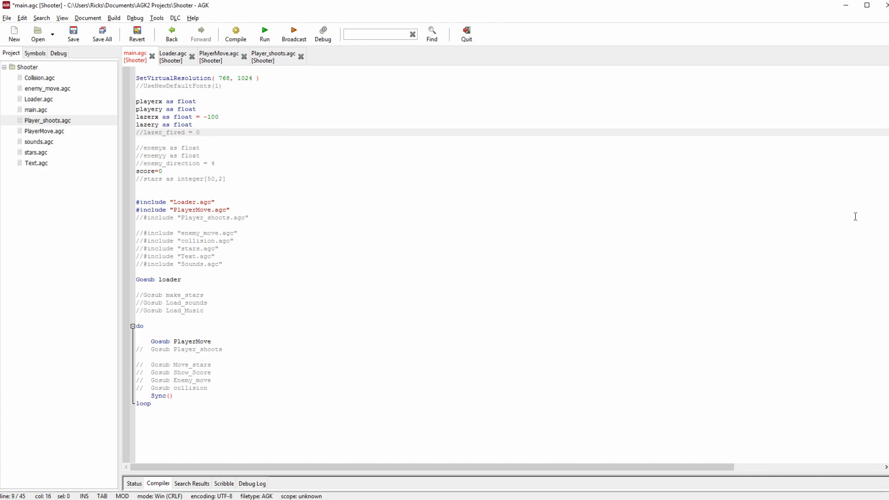
Step: Save, compile and launch the Shooter game so the ship appears at the bottom of the window
{"action": "left_click", "coordinate": [194, 133]}
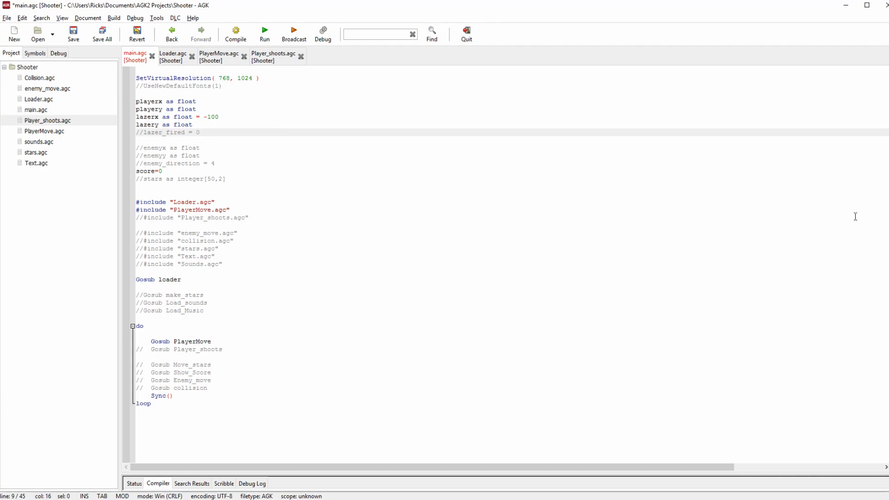
{"action": "left_click", "coordinate": [196, 133]}
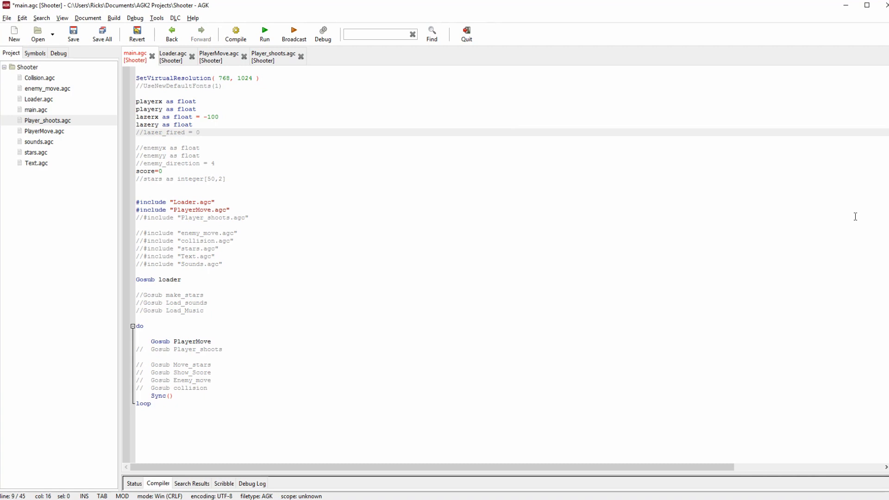
{"action": "left_click", "coordinate": [194, 133]}
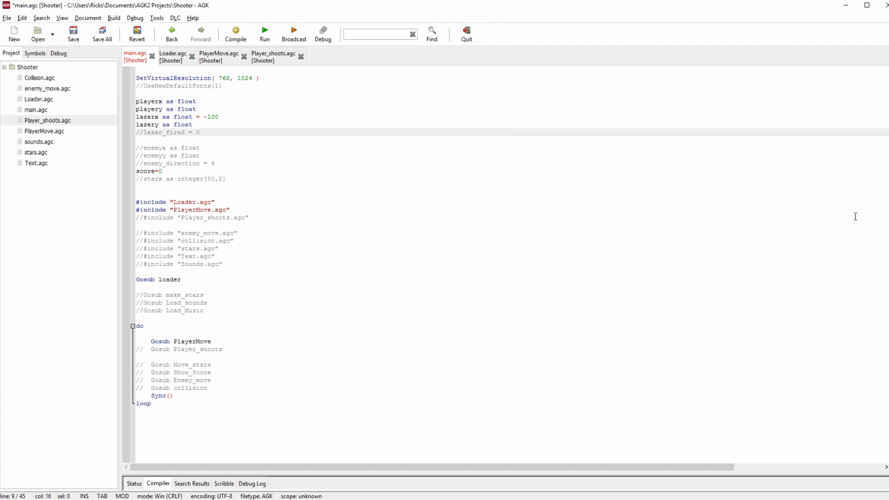
{"action": "left_click", "coordinate": [195, 132]}
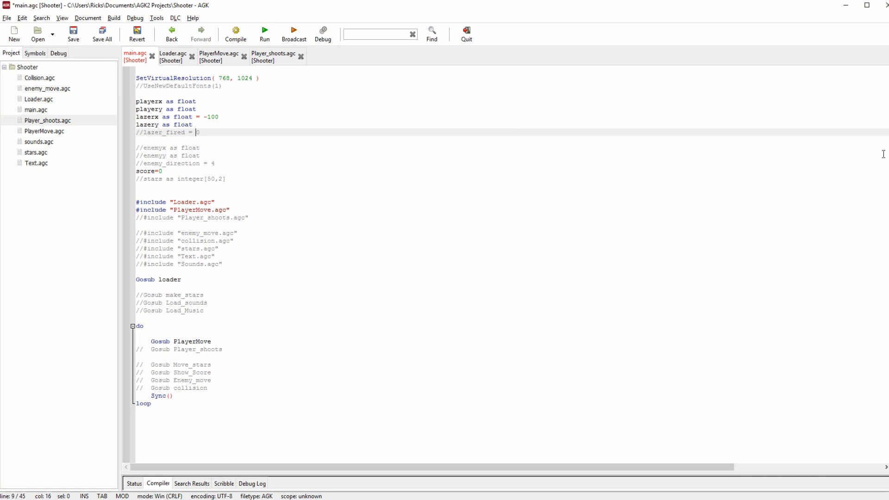
{"action": "left_click", "coordinate": [264, 33]}
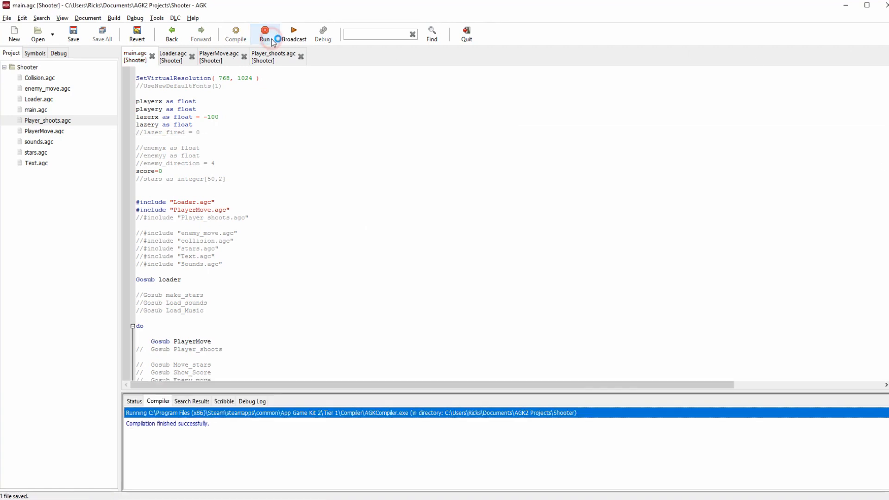
{"action": "left_click", "coordinate": [264, 29]}
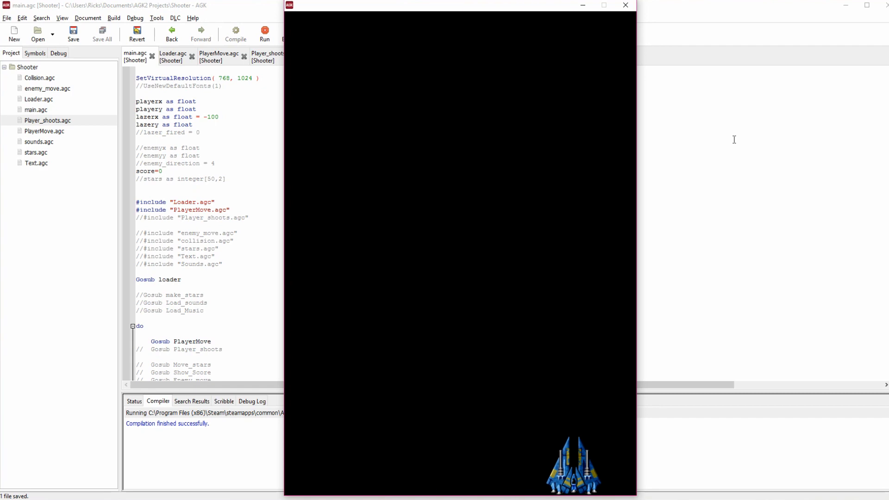
{"action": "mouse_move", "coordinate": [694, 39]}
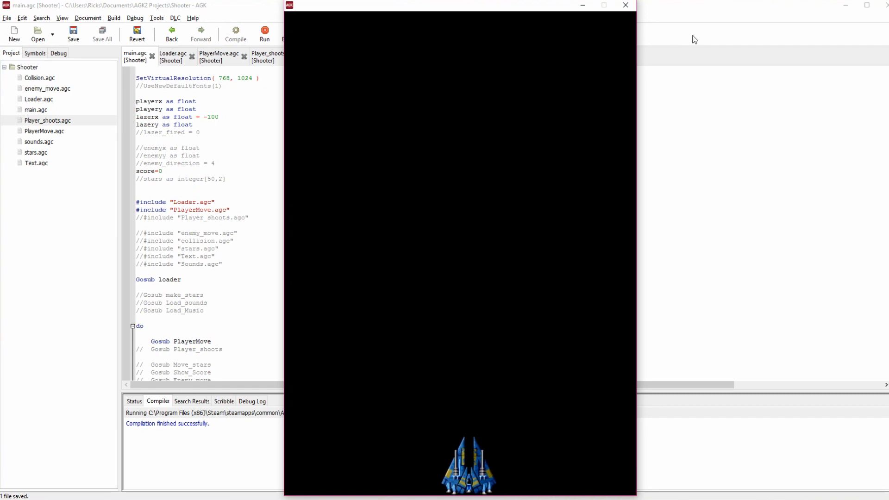
{"action": "mouse_move", "coordinate": [469, 445]}
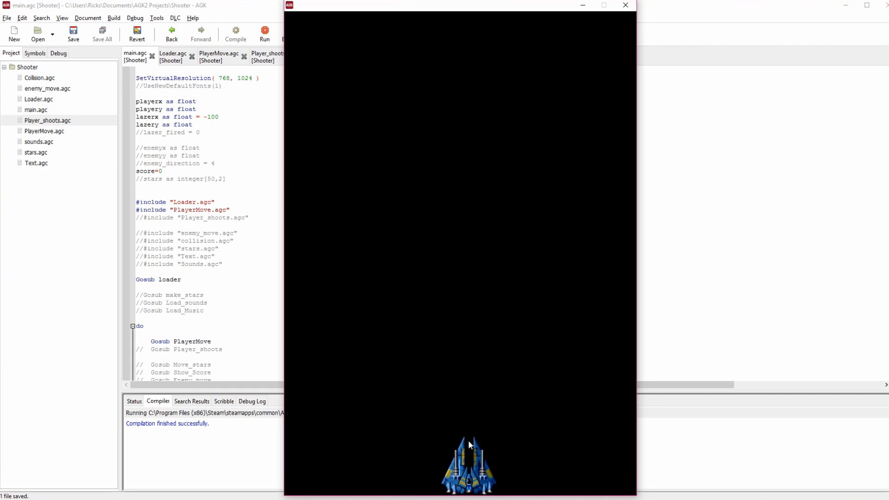
Step: Close the game and activate lazer_fired, the Player_shoots include and its Gosub call in main.agc
{"action": "left_click", "coordinate": [624, 5]}
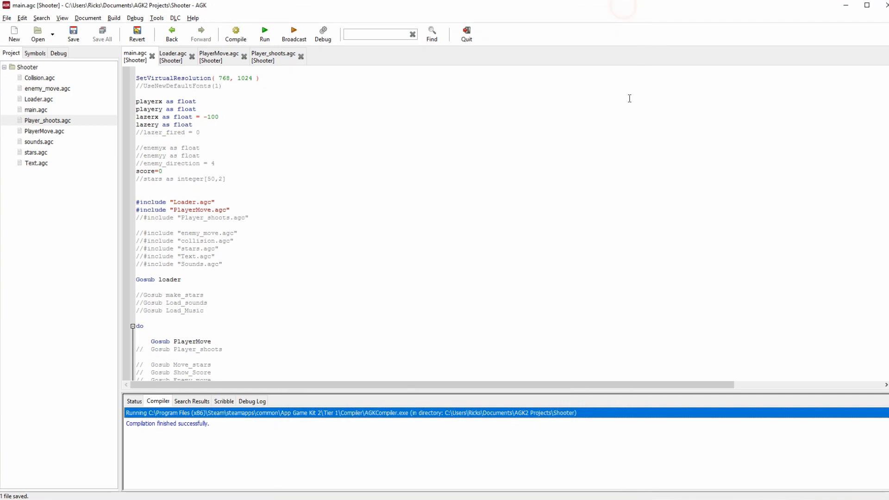
{"action": "mouse_move", "coordinate": [374, 171]}
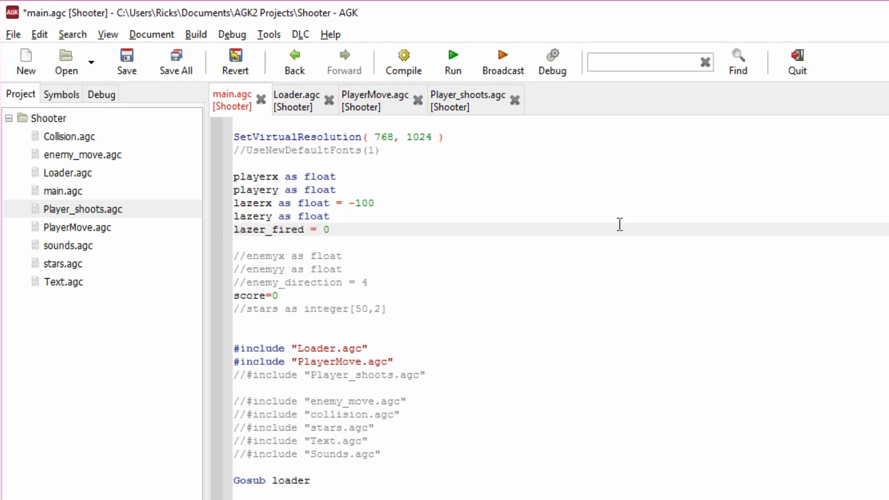
{"action": "mouse_move", "coordinate": [306, 206]}
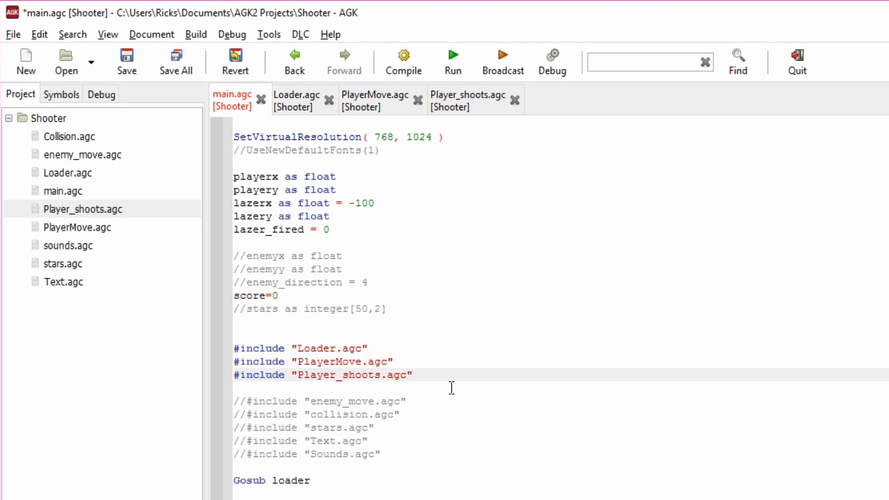
{"action": "left_click", "coordinate": [234, 375]}
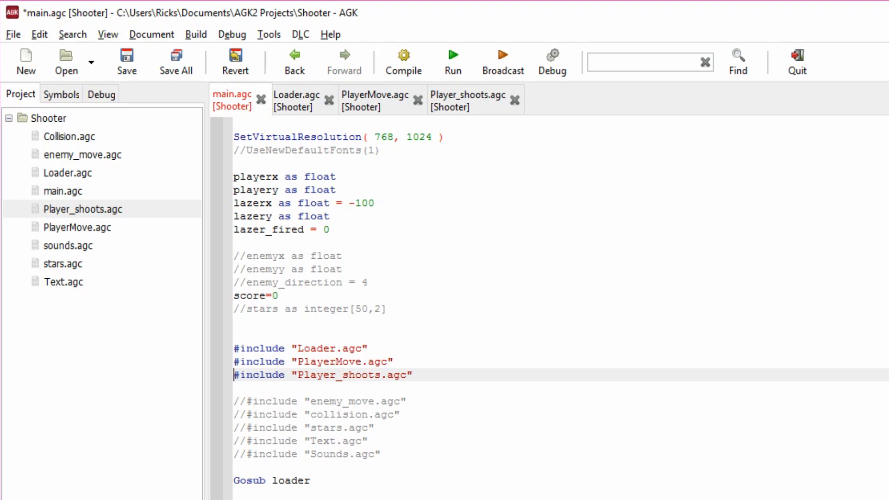
{"action": "scroll", "scroll_direction": "down", "scroll_amount": 3}
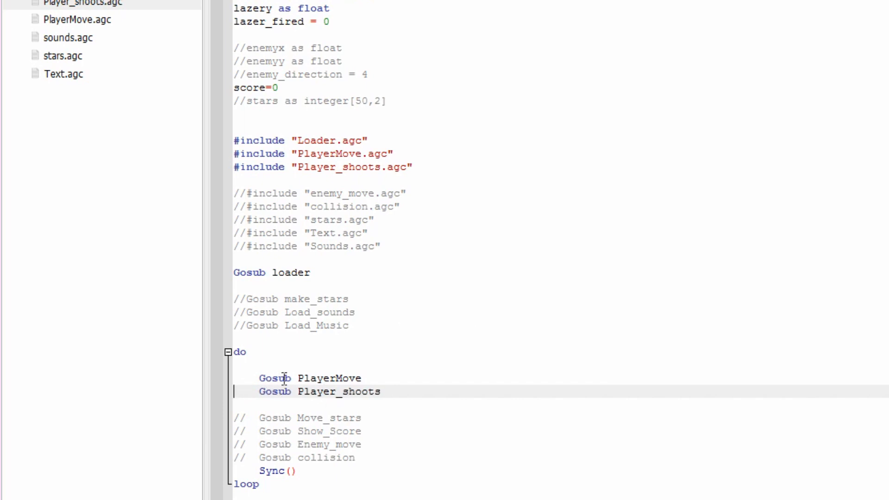
{"action": "mouse_move", "coordinate": [339, 385]}
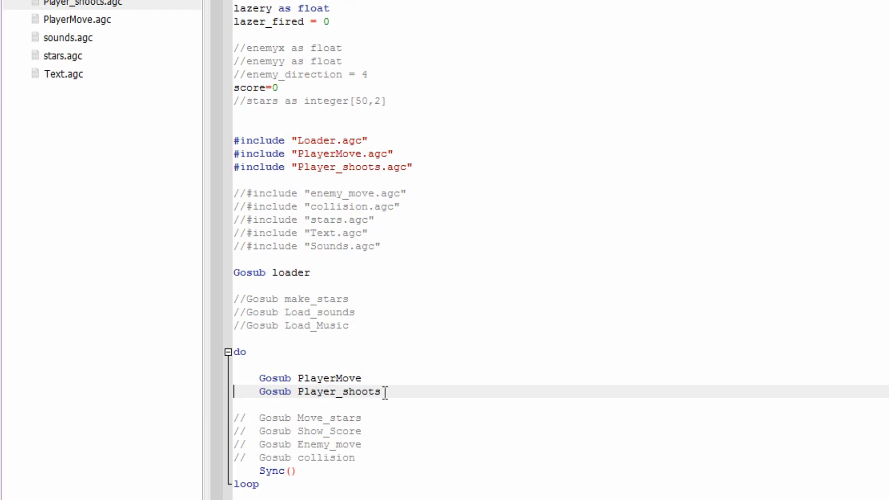
{"action": "mouse_move", "coordinate": [299, 343]}
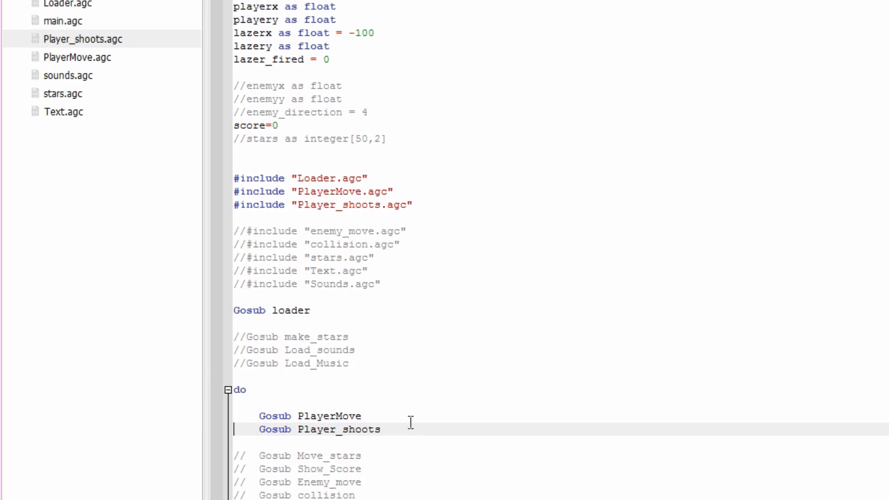
Step: In Loader.agc enable CreateSprite(2,2) and SetSpritePosition(2,-100,-100) for the lazer
{"action": "left_click", "coordinate": [296, 100]}
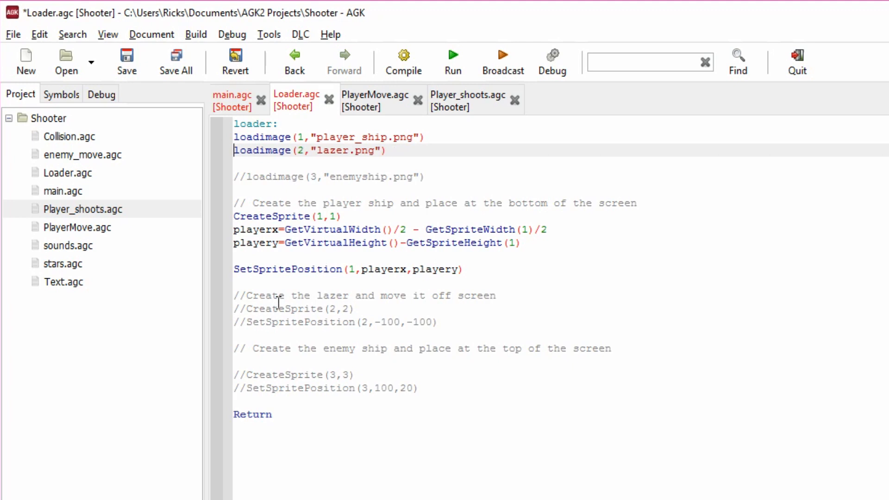
{"action": "mouse_move", "coordinate": [241, 308]}
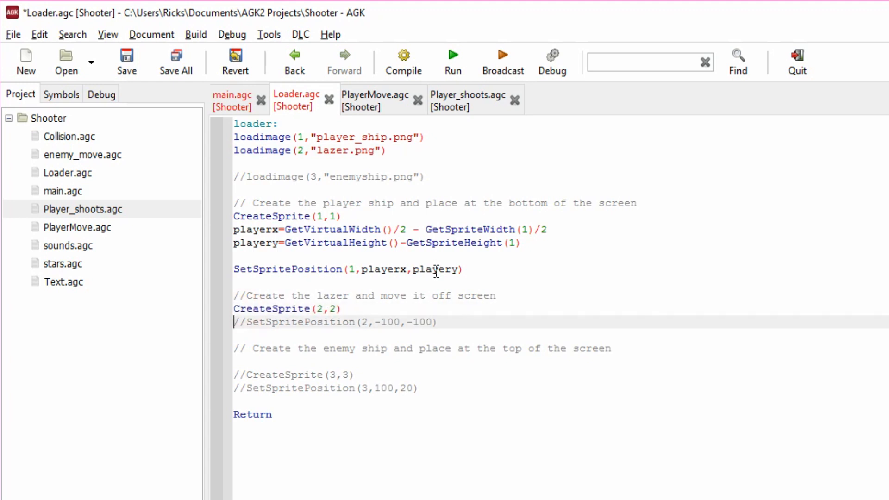
{"action": "left_click", "coordinate": [324, 309]}
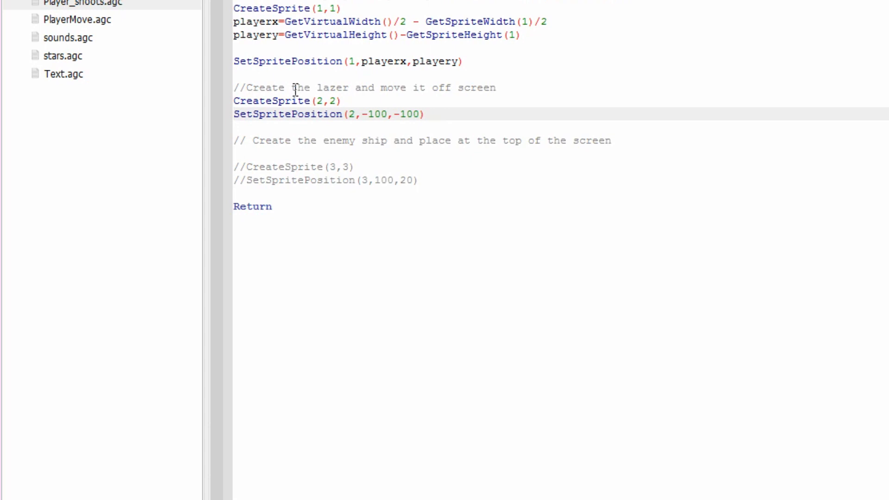
{"action": "left_click", "coordinate": [421, 114]}
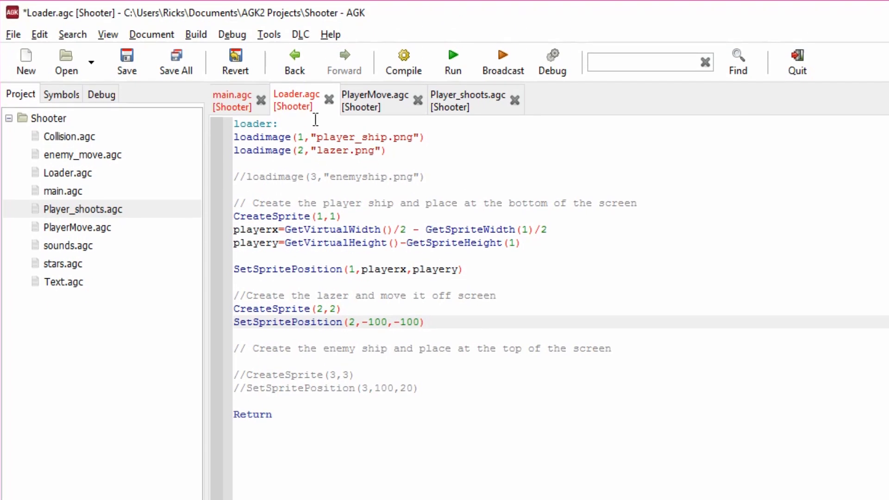
{"action": "left_click", "coordinate": [468, 100]}
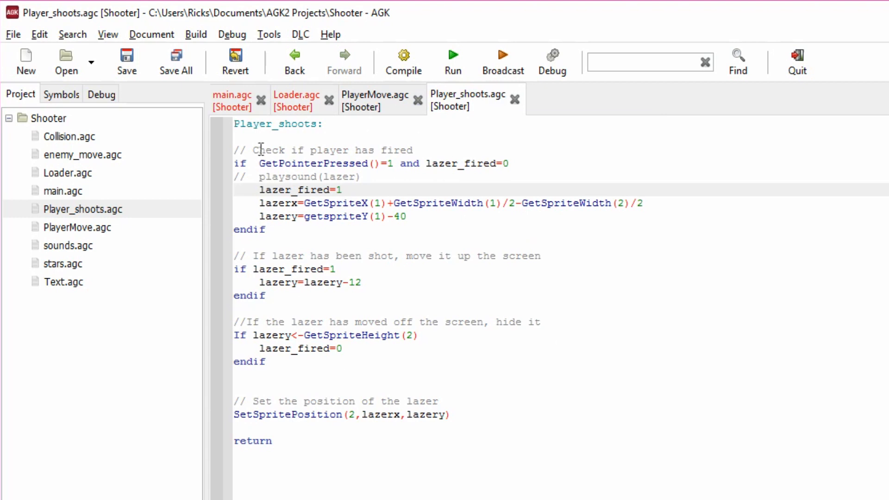
{"action": "left_click", "coordinate": [231, 99]}
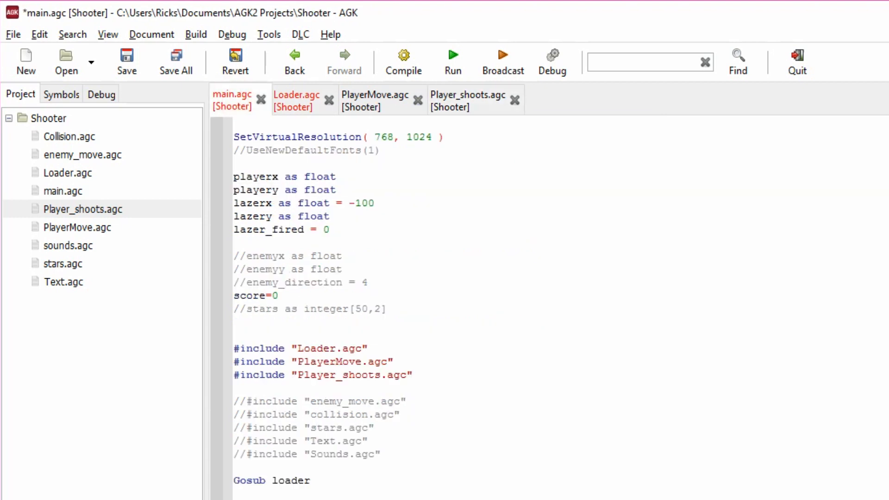
{"action": "mouse_move", "coordinate": [477, 123]}
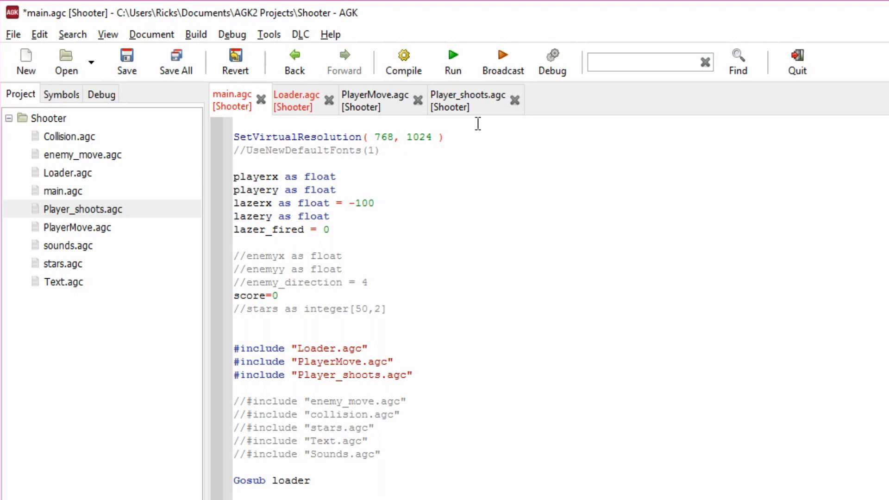
{"action": "left_click", "coordinate": [466, 100]}
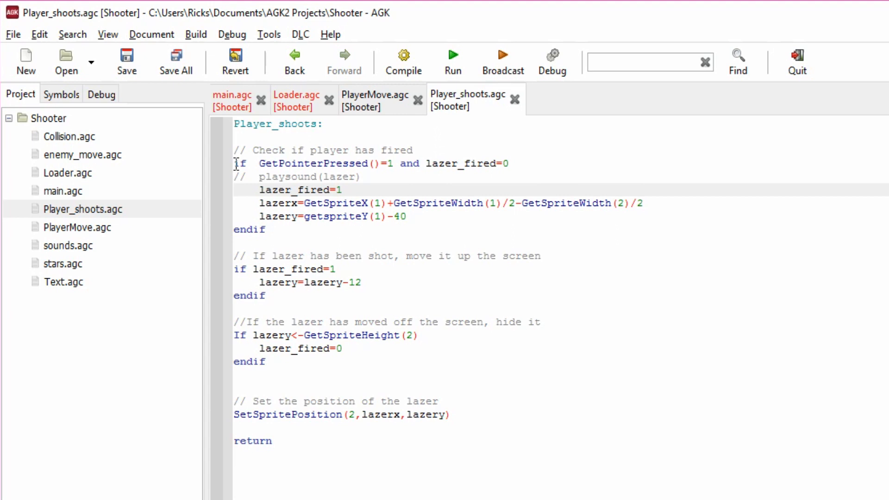
{"action": "left_click", "coordinate": [341, 189]}
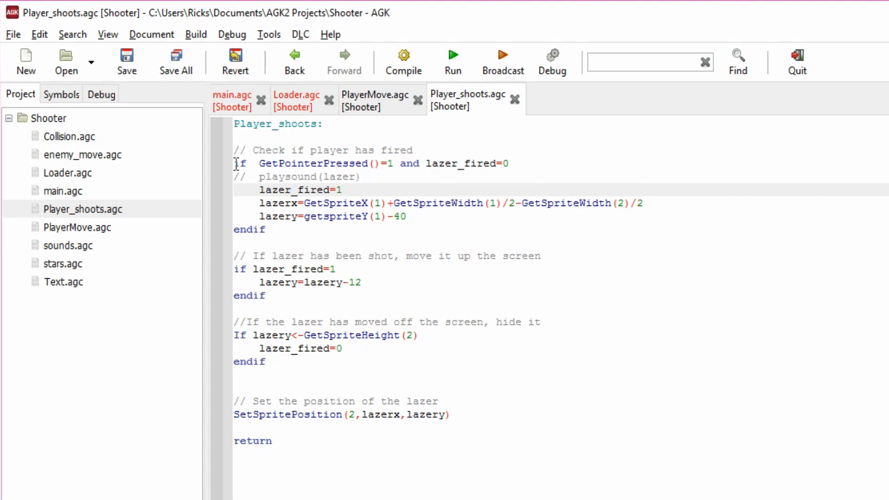
{"action": "left_click", "coordinate": [341, 190]}
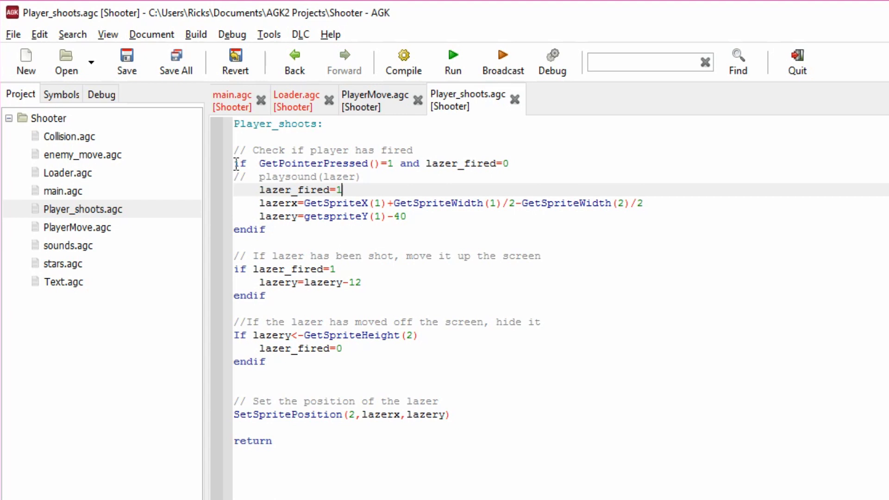
{"action": "mouse_move", "coordinate": [230, 163]}
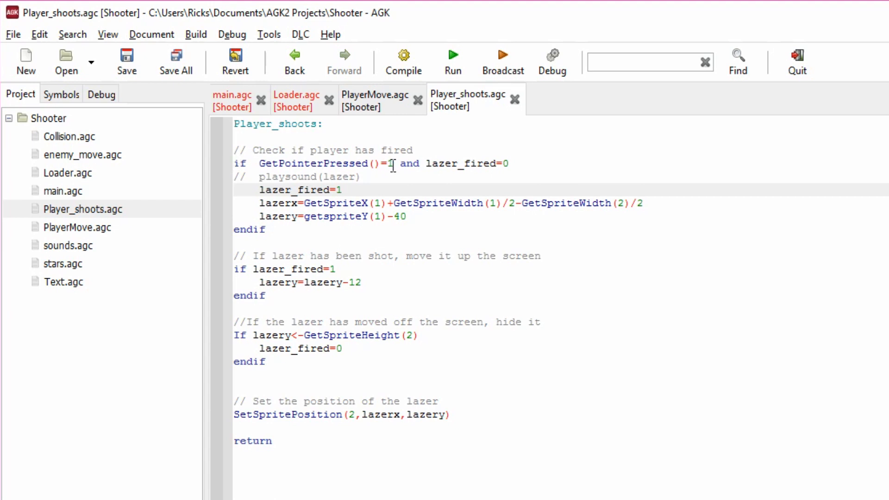
{"action": "left_click", "coordinate": [341, 189]}
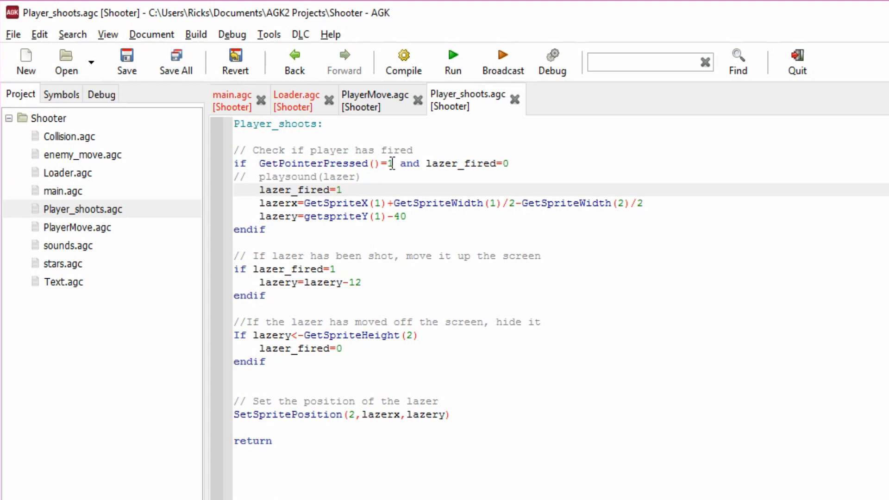
{"action": "left_click", "coordinate": [341, 189]}
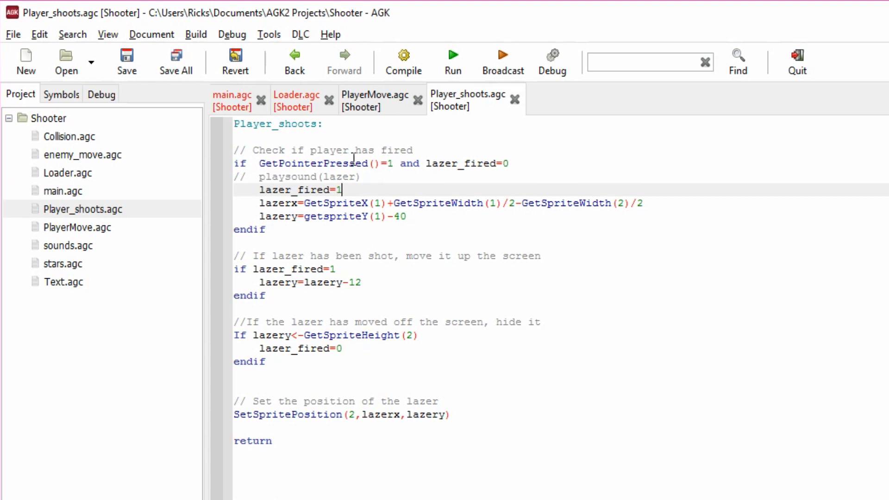
{"action": "left_click", "coordinate": [369, 163]}
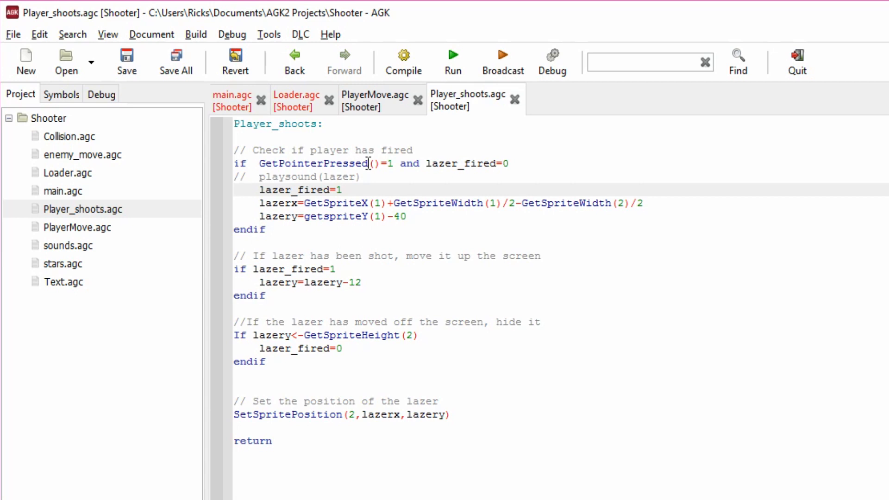
{"action": "left_click", "coordinate": [342, 190]}
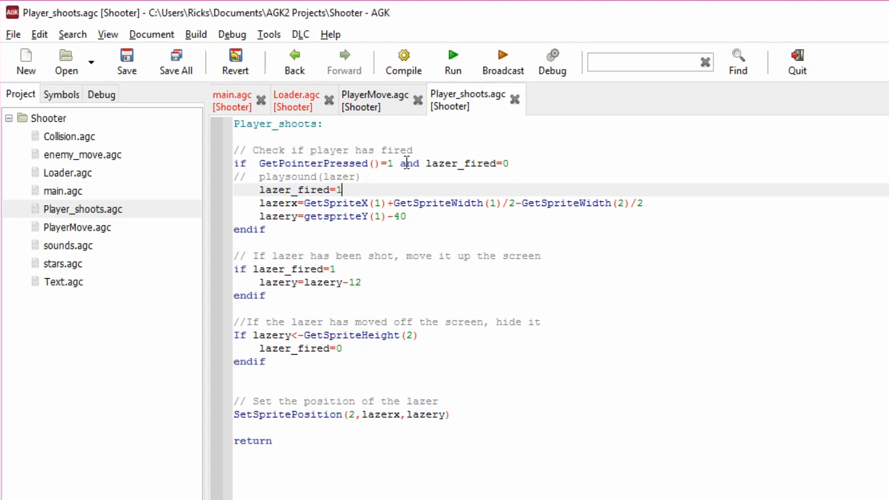
{"action": "mouse_move", "coordinate": [447, 163]}
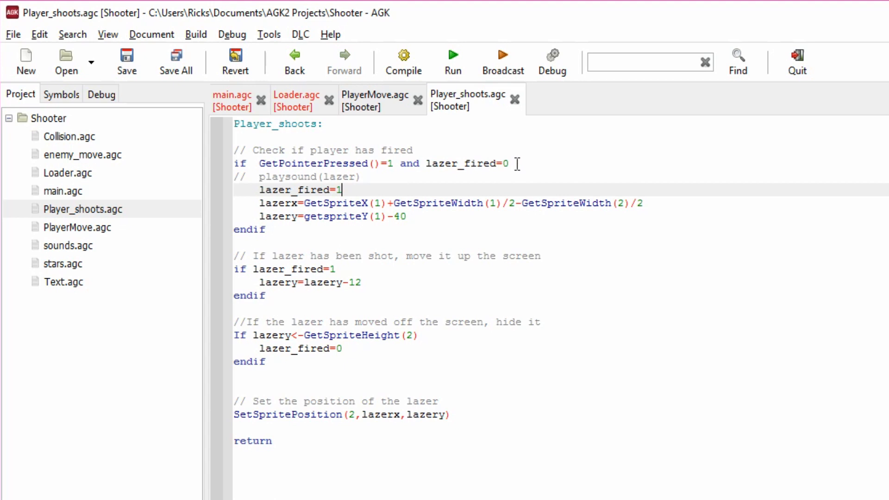
{"action": "left_click", "coordinate": [331, 163]}
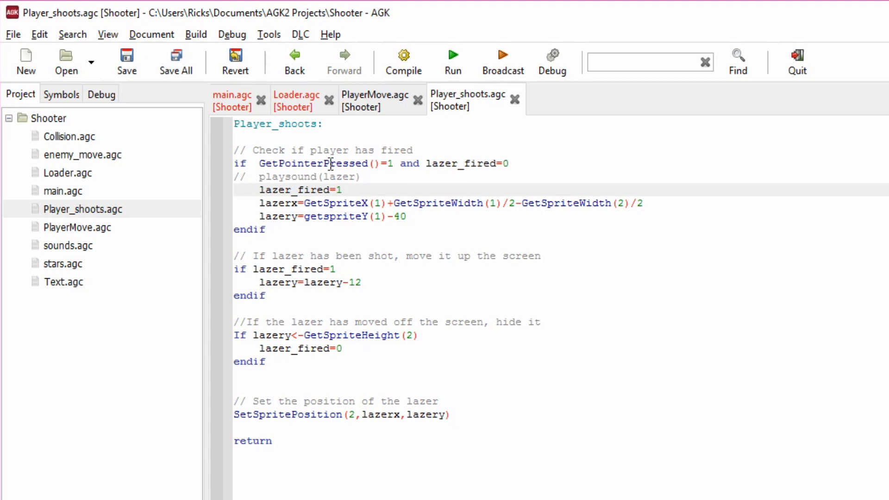
{"action": "left_click", "coordinate": [342, 190]}
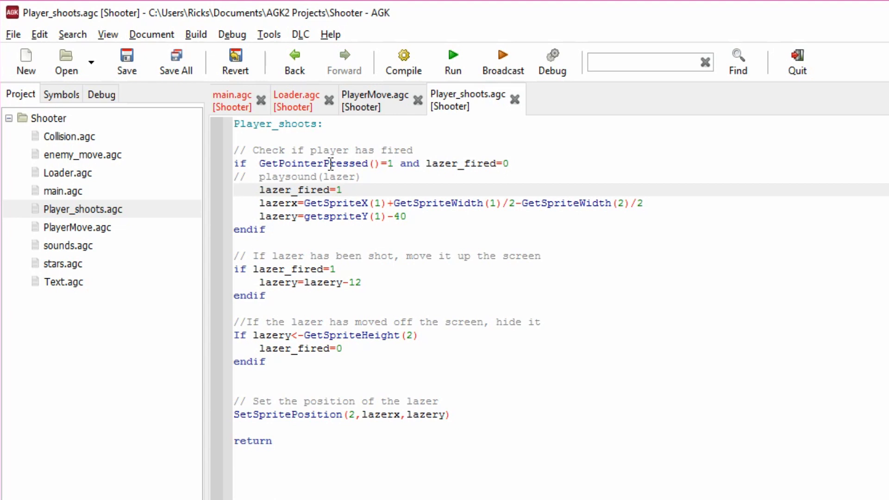
{"action": "left_click", "coordinate": [342, 189]}
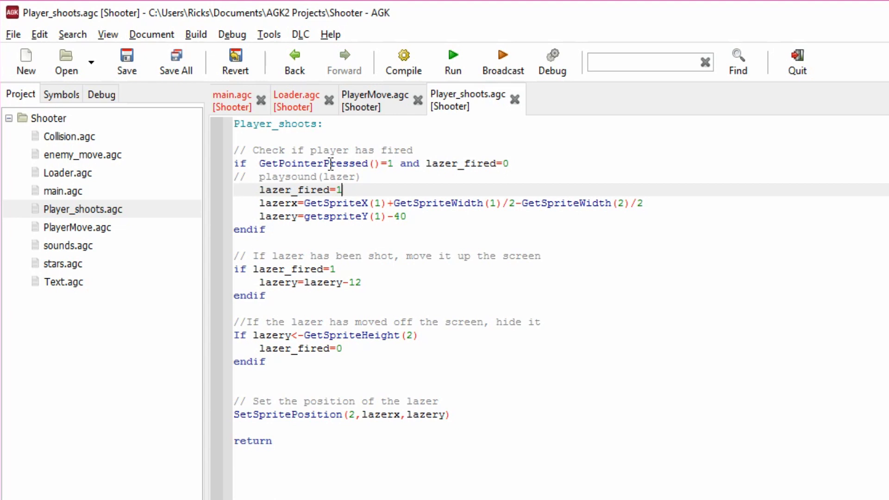
{"action": "left_click", "coordinate": [232, 100]}
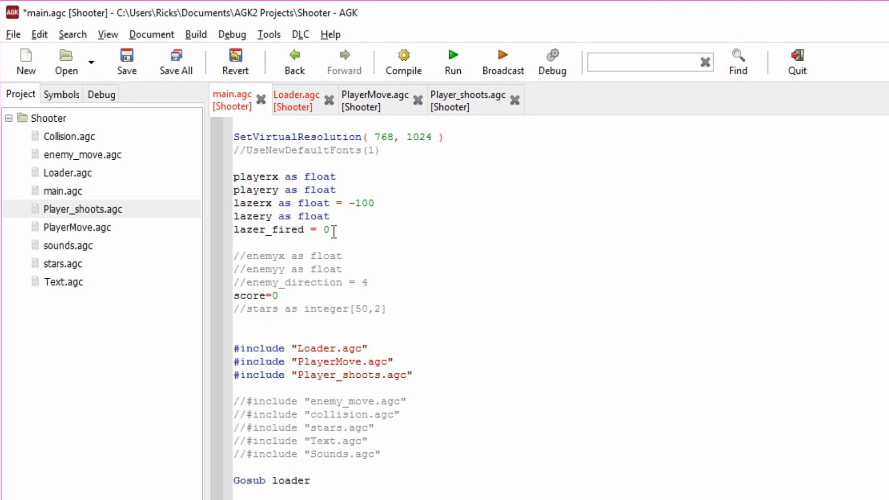
{"action": "left_click", "coordinate": [466, 100]}
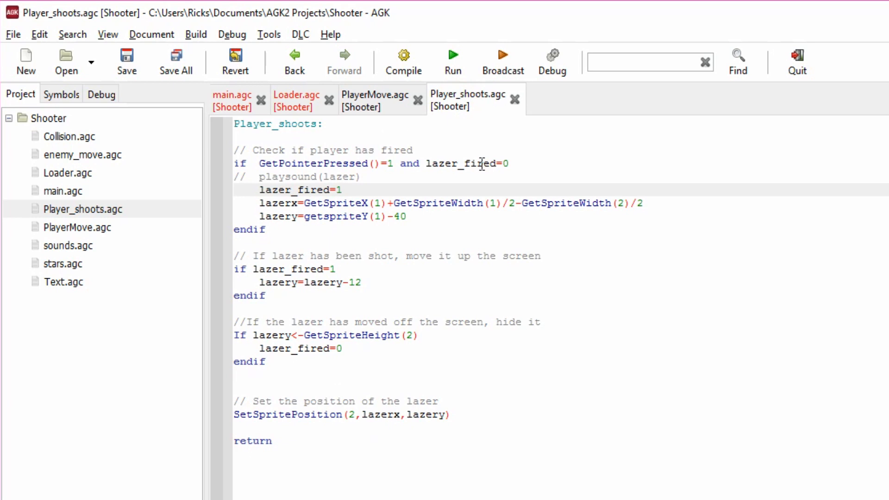
{"action": "left_click", "coordinate": [342, 190]}
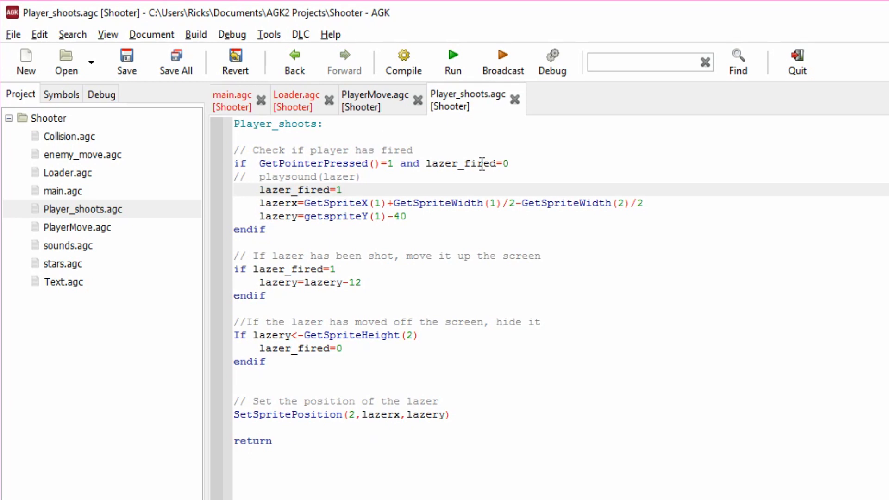
{"action": "left_click", "coordinate": [341, 190]}
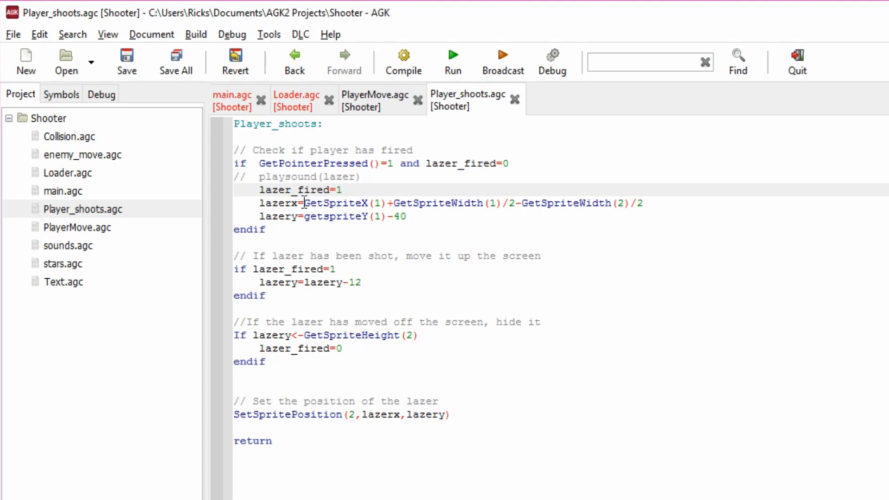
Step: Review the GetPointerPressed firing, lazery-12 movement and off-screen reset code in Player_shoots.agc
{"action": "left_click", "coordinate": [341, 190]}
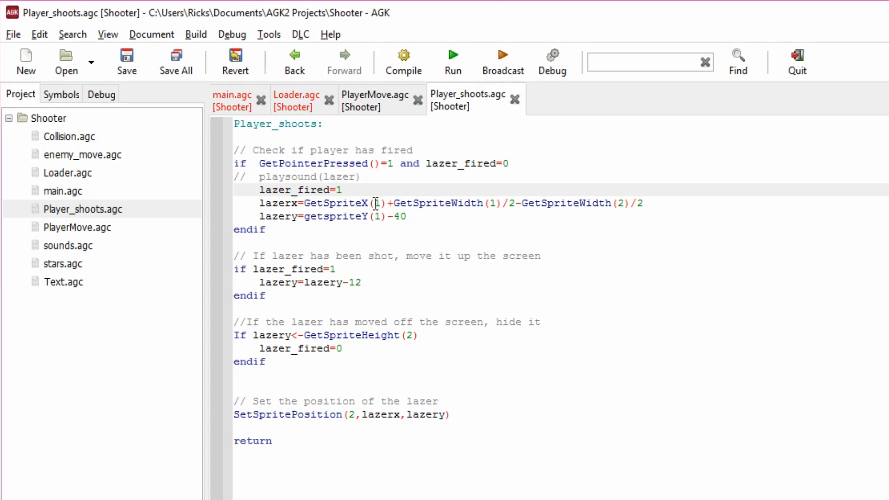
{"action": "left_click", "coordinate": [341, 190]}
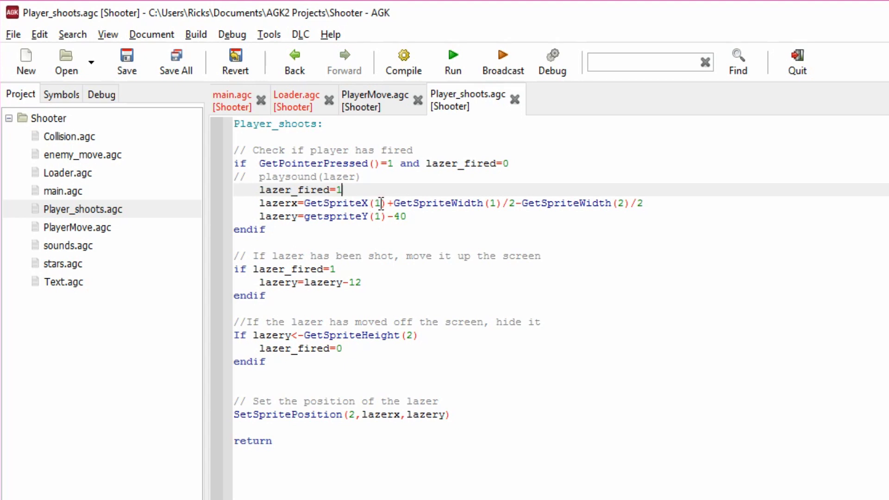
{"action": "mouse_move", "coordinate": [413, 202]}
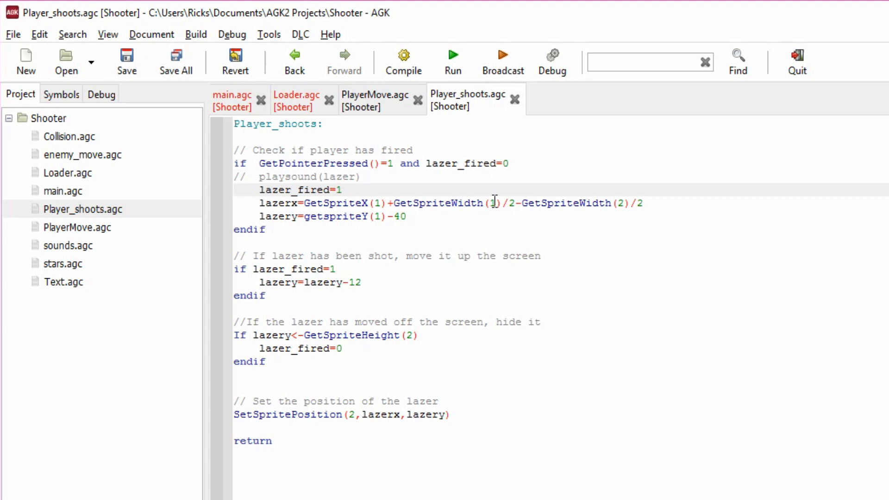
{"action": "left_click", "coordinate": [342, 190]}
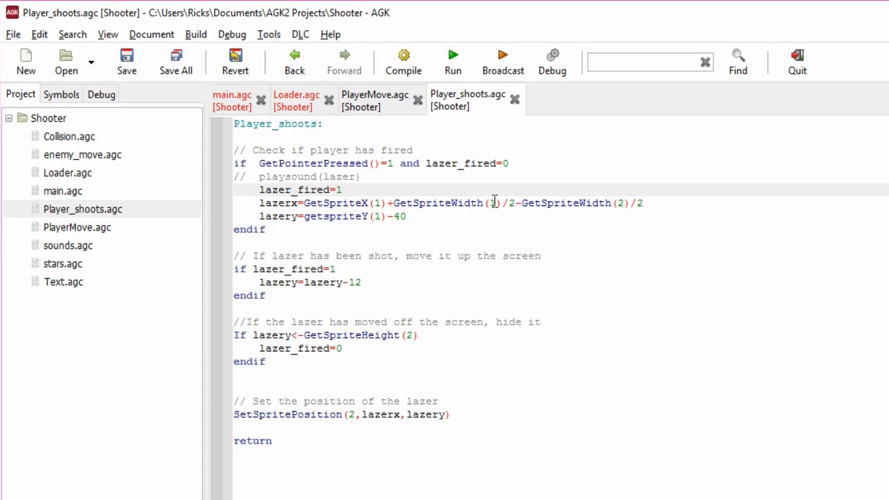
{"action": "left_click", "coordinate": [341, 189]}
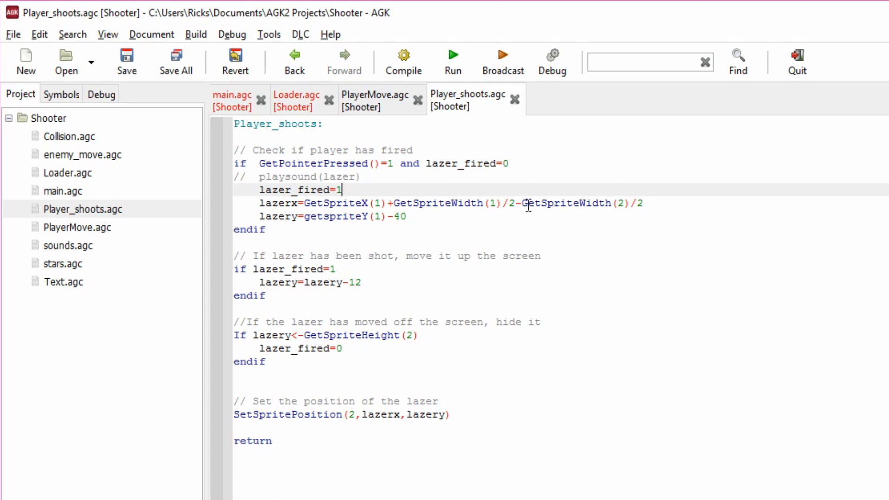
{"action": "mouse_move", "coordinate": [587, 202]}
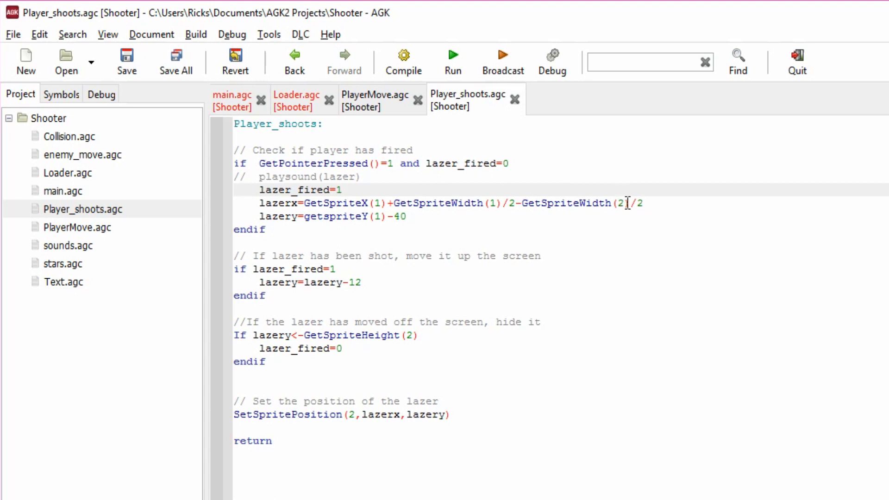
{"action": "left_click", "coordinate": [341, 189]}
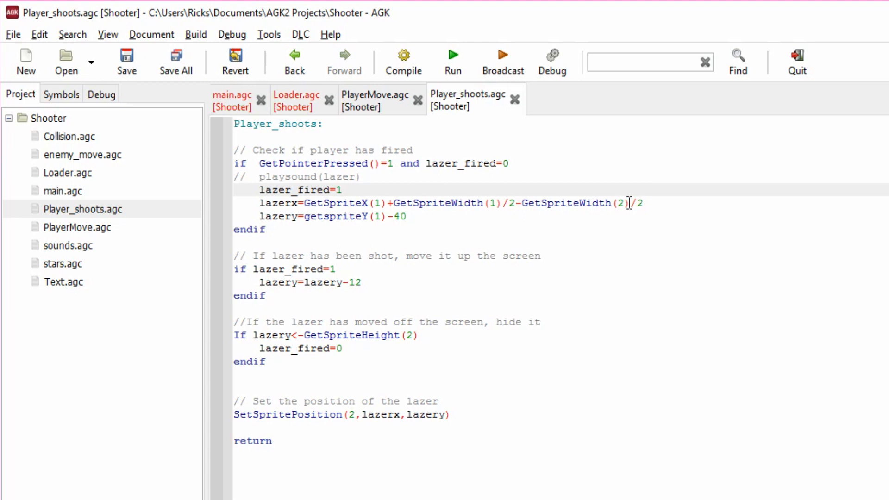
{"action": "mouse_move", "coordinate": [432, 226]}
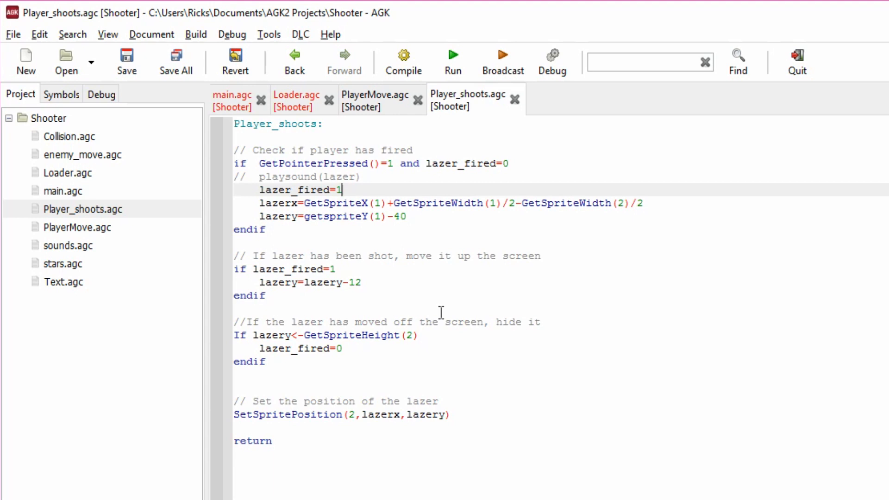
{"action": "mouse_move", "coordinate": [358, 222]}
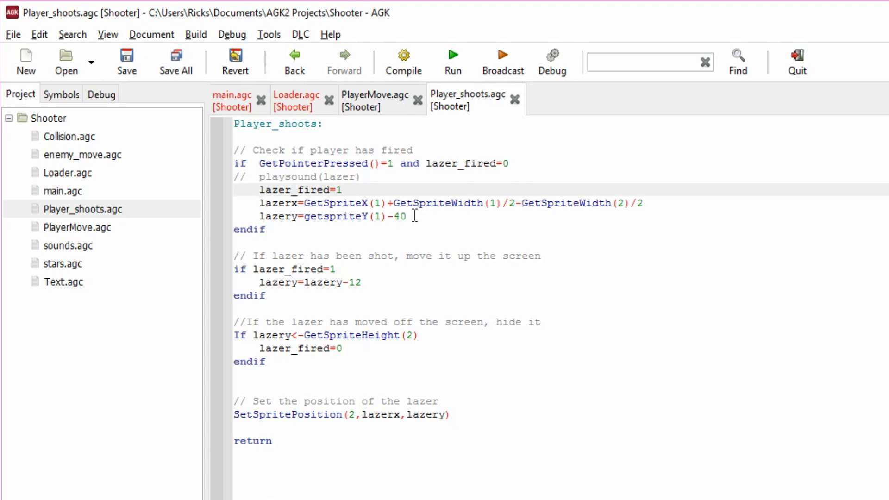
{"action": "left_click", "coordinate": [341, 189]}
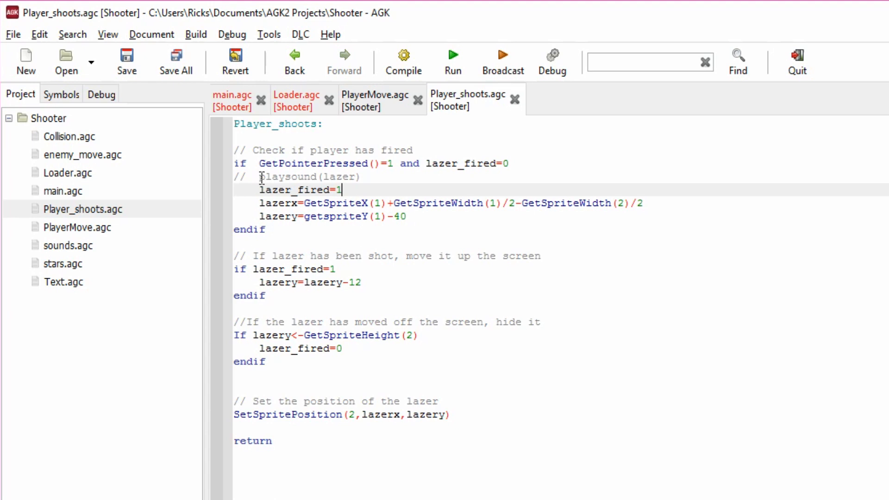
{"action": "left_click", "coordinate": [300, 176]}
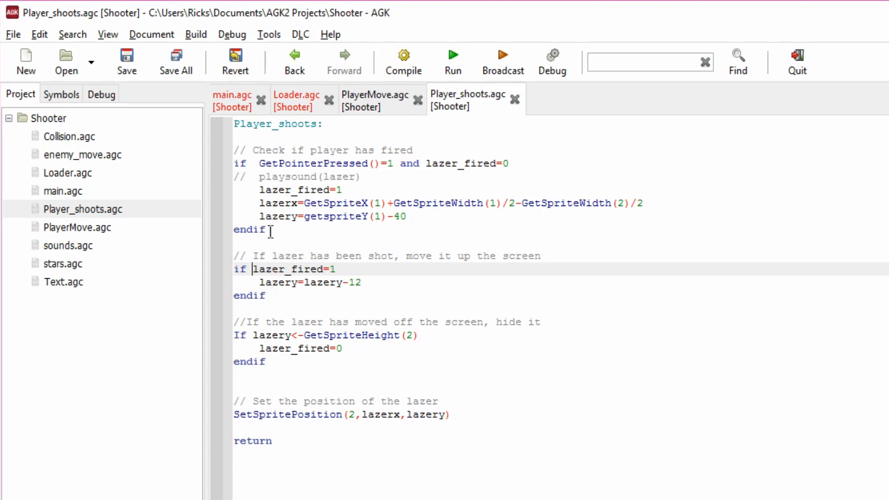
{"action": "mouse_move", "coordinate": [288, 171]}
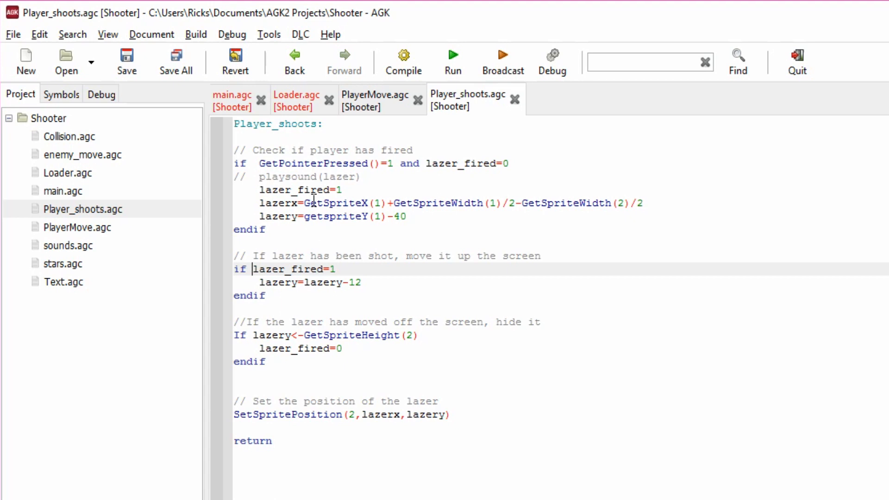
{"action": "mouse_move", "coordinate": [299, 286]}
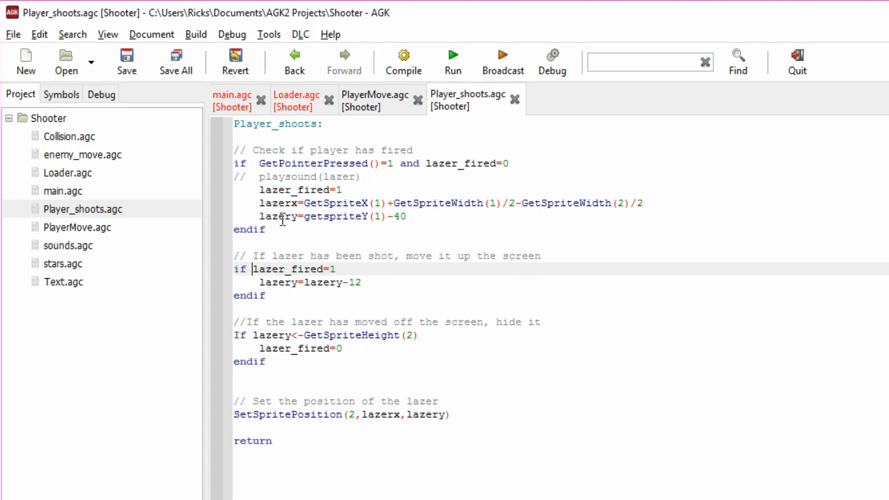
{"action": "mouse_move", "coordinate": [317, 225]}
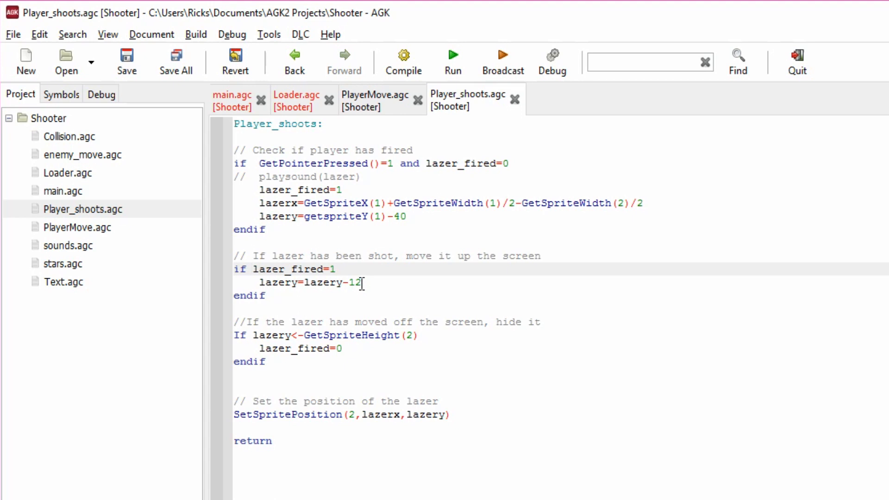
{"action": "mouse_move", "coordinate": [363, 251]}
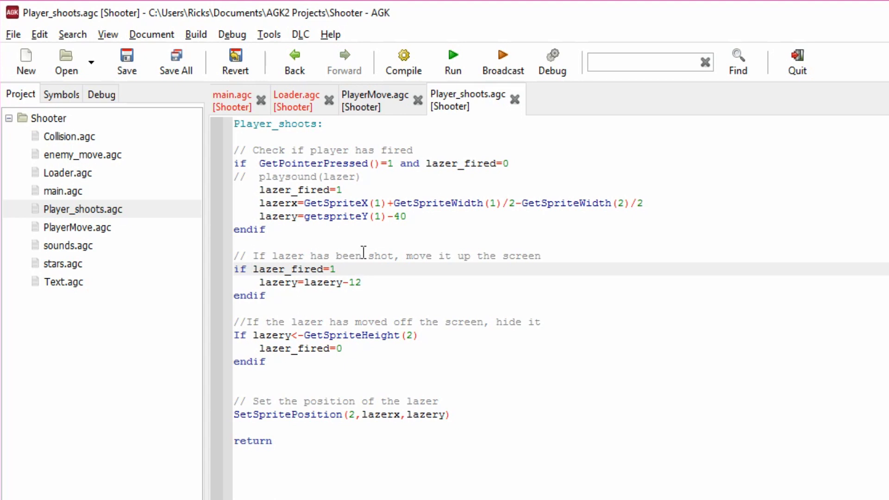
Step: Make the off-screen check read lazery<-GetSpriteHeight(2) so lazer_fired resets at the top
{"action": "left_click", "coordinate": [251, 269]}
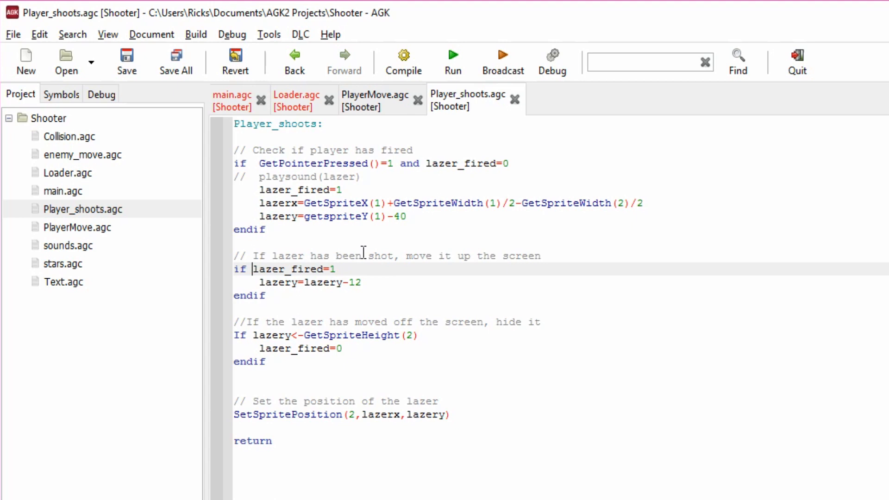
{"action": "mouse_move", "coordinate": [357, 237]}
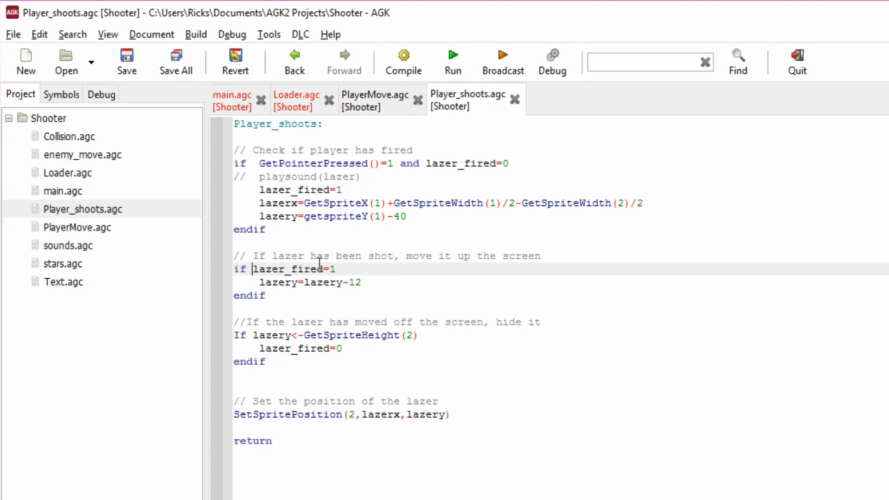
{"action": "left_click", "coordinate": [234, 322]}
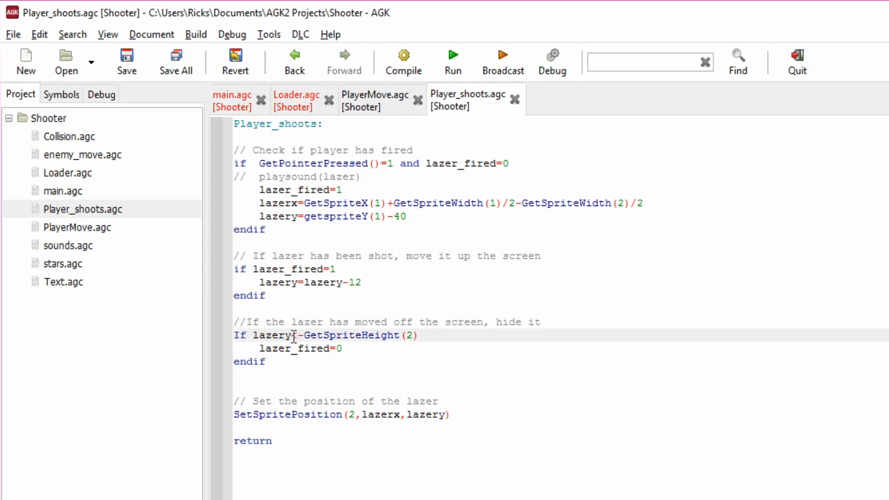
{"action": "type", "text": "<"}
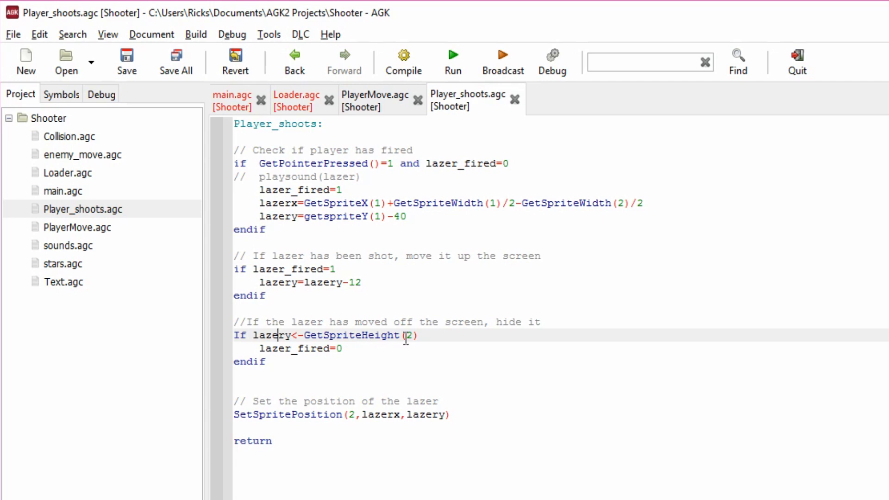
{"action": "mouse_move", "coordinate": [417, 335]}
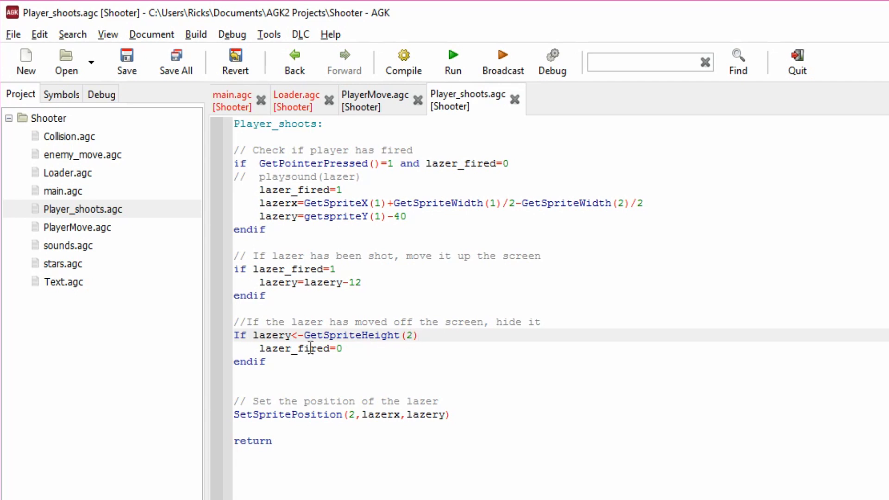
{"action": "left_click", "coordinate": [349, 348]}
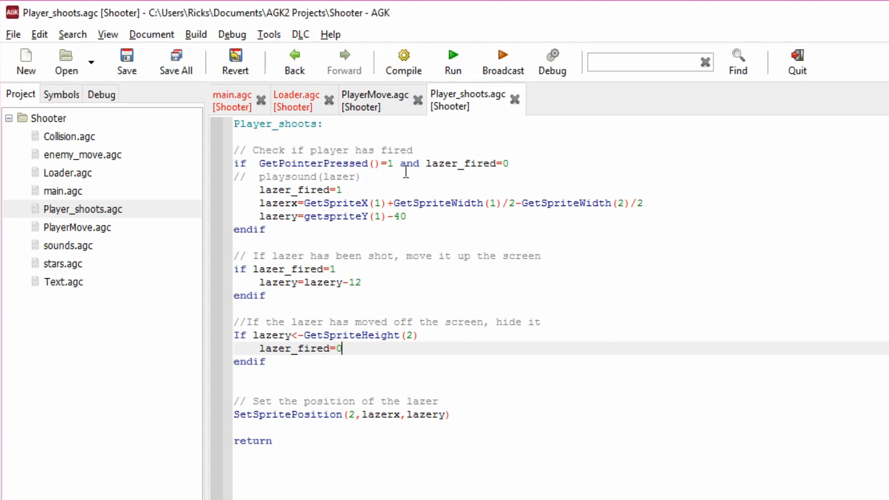
{"action": "mouse_move", "coordinate": [233, 100]}
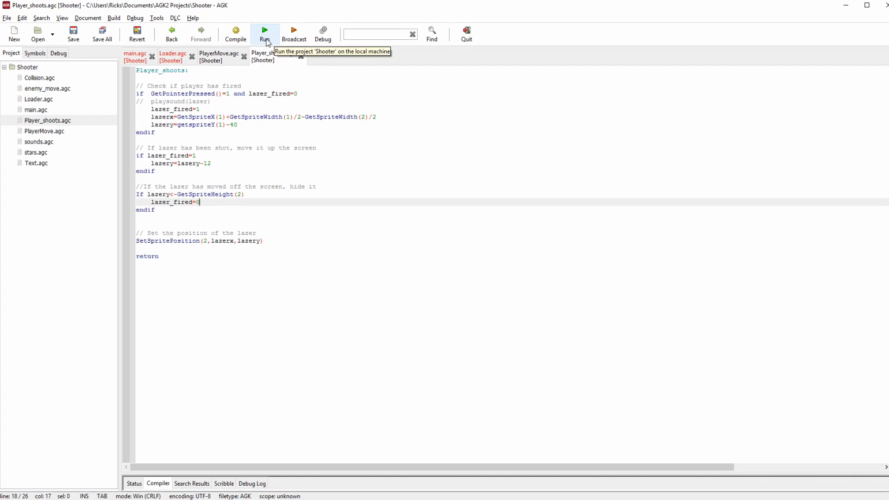
Step: Compile and run the Shooter game to see a fired lazer, then return to the editor
{"action": "left_click", "coordinate": [264, 31]}
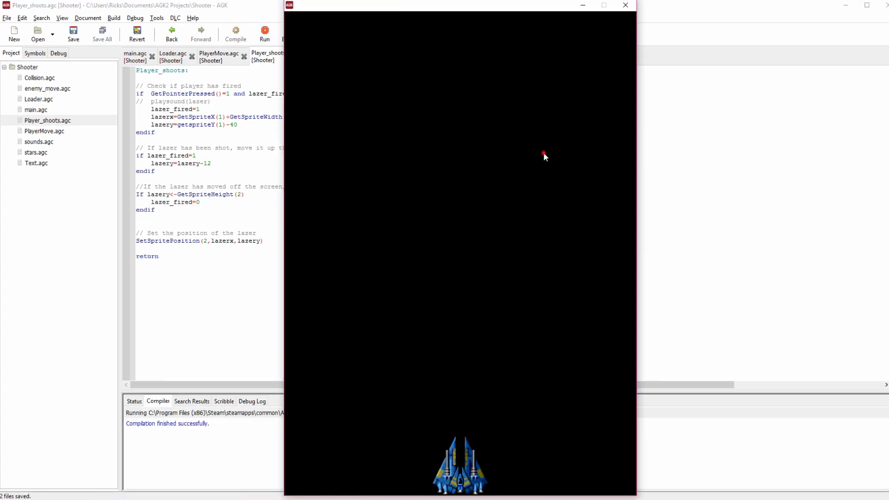
{"action": "mouse_move", "coordinate": [571, 165]}
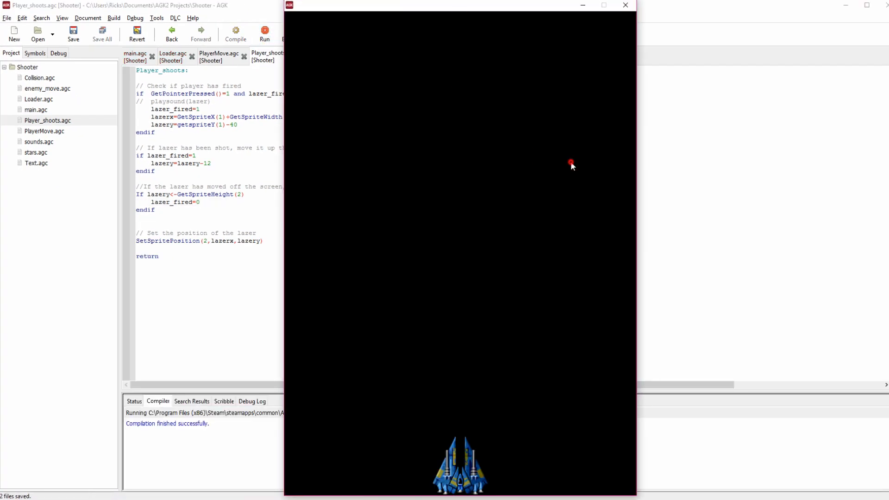
{"action": "mouse_move", "coordinate": [467, 389]}
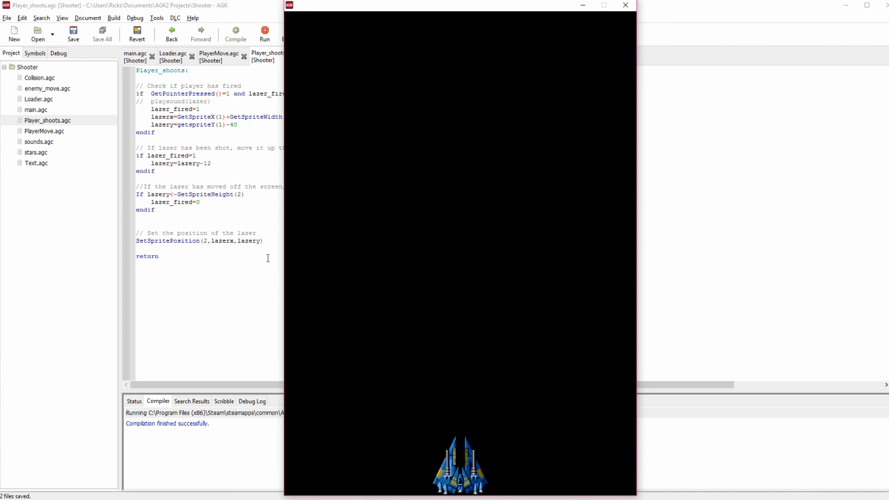
{"action": "left_click", "coordinate": [625, 6]}
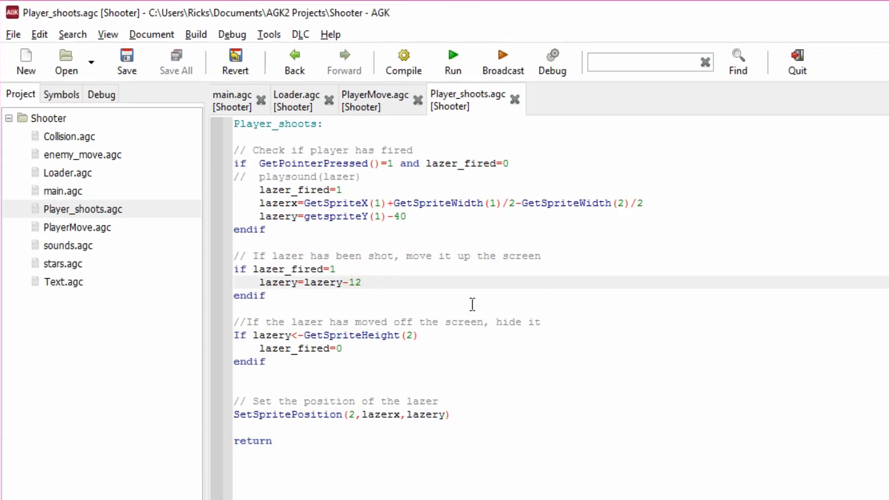
Step: Test the lazer at an upward step of 2, then restore lazery-12
{"action": "key", "text": "Backspace"}
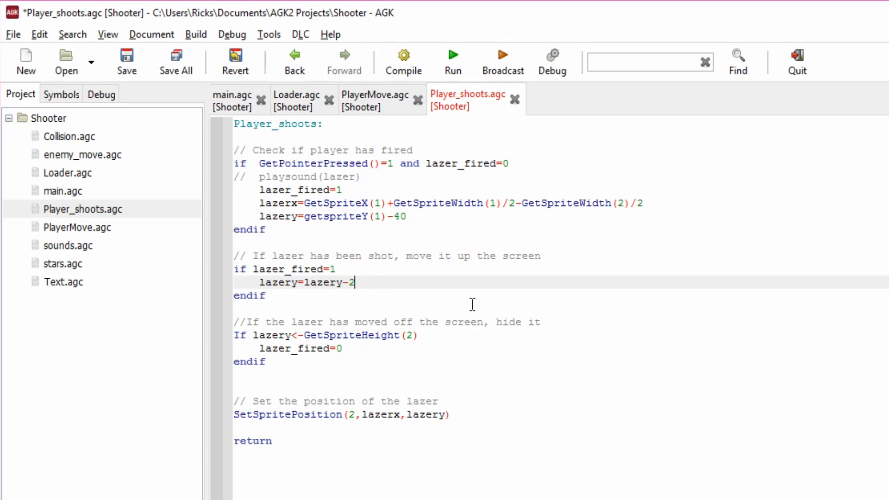
{"action": "left_click", "coordinate": [451, 61]}
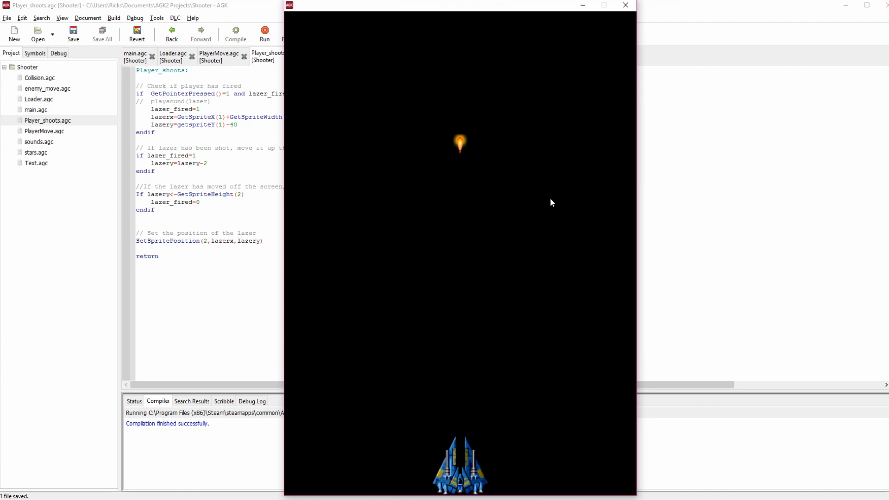
{"action": "left_click", "coordinate": [625, 5]}
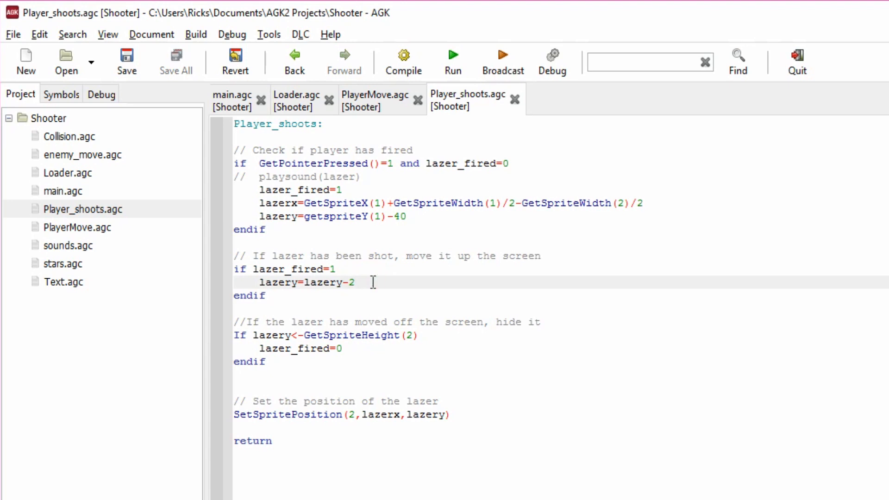
{"action": "type", "text": "1"}
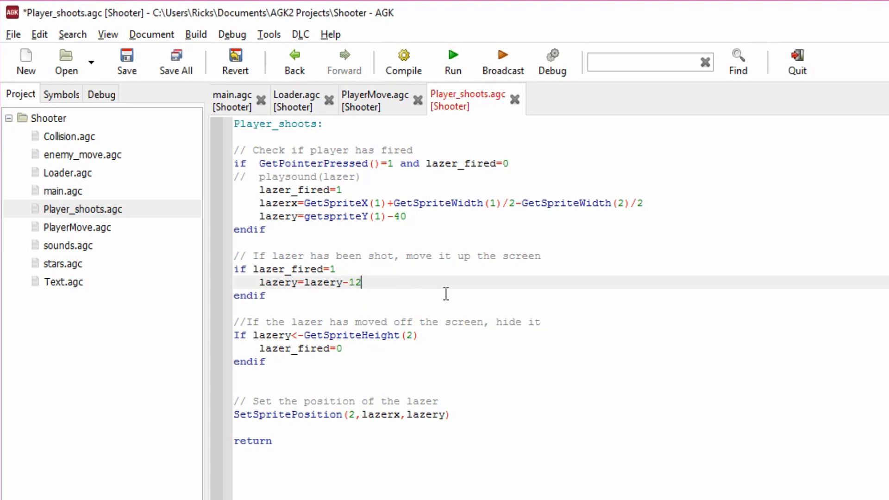
{"action": "mouse_move", "coordinate": [420, 297]}
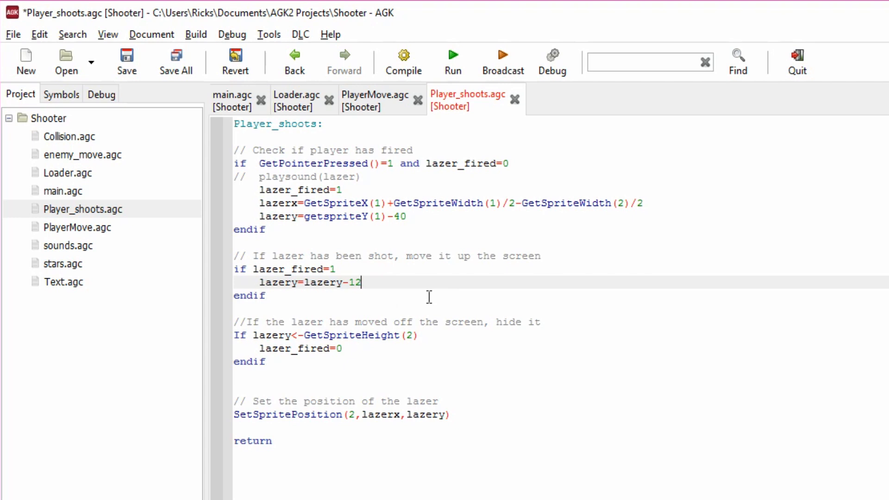
{"action": "mouse_move", "coordinate": [405, 285]}
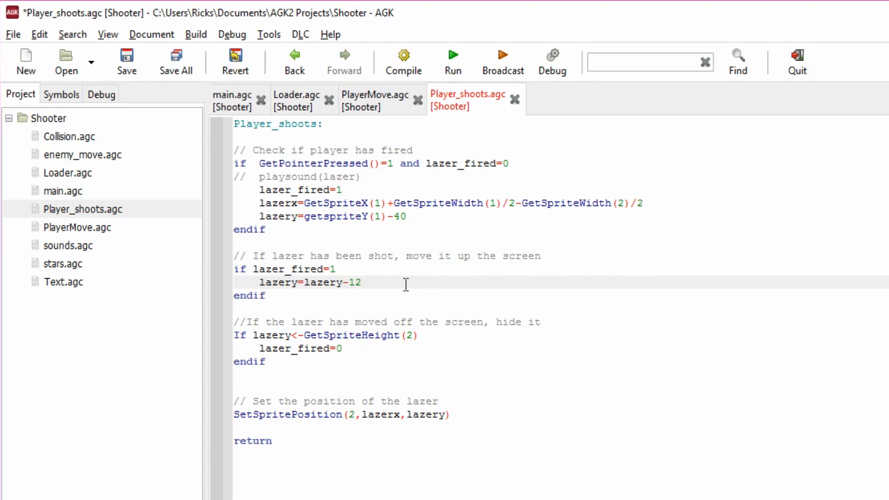
{"action": "mouse_move", "coordinate": [230, 117]}
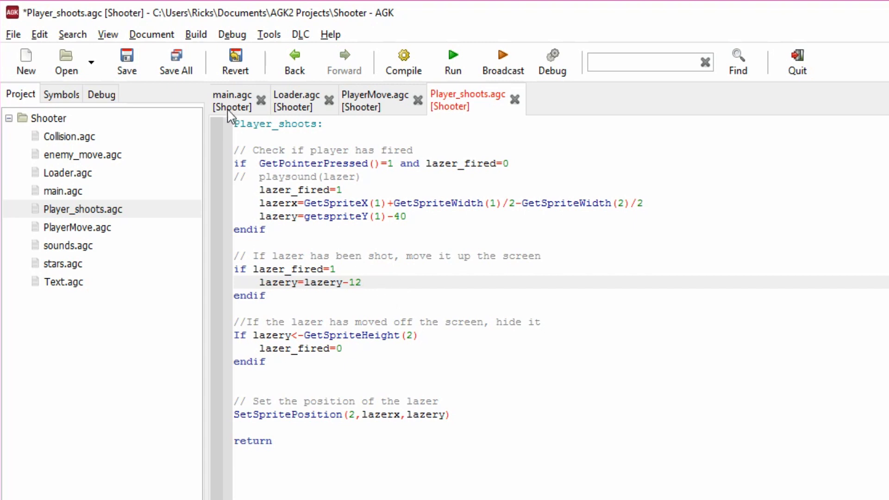
{"action": "left_click", "coordinate": [230, 100]}
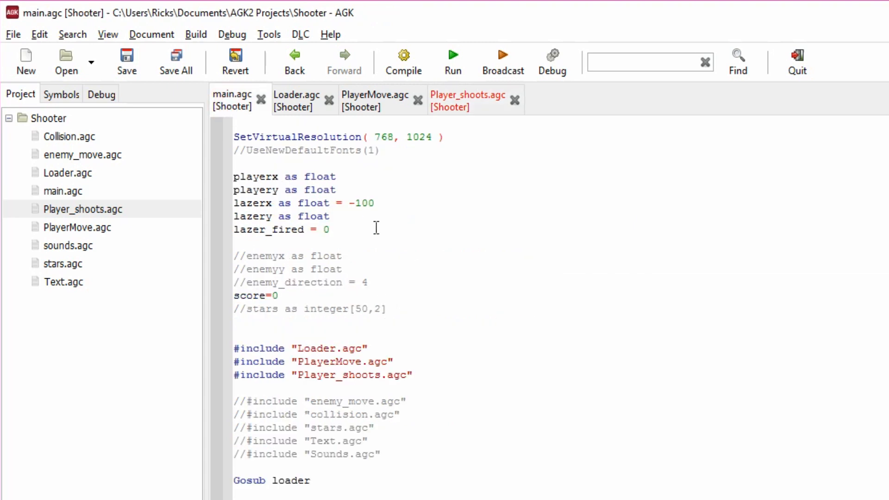
{"action": "mouse_move", "coordinate": [380, 237]}
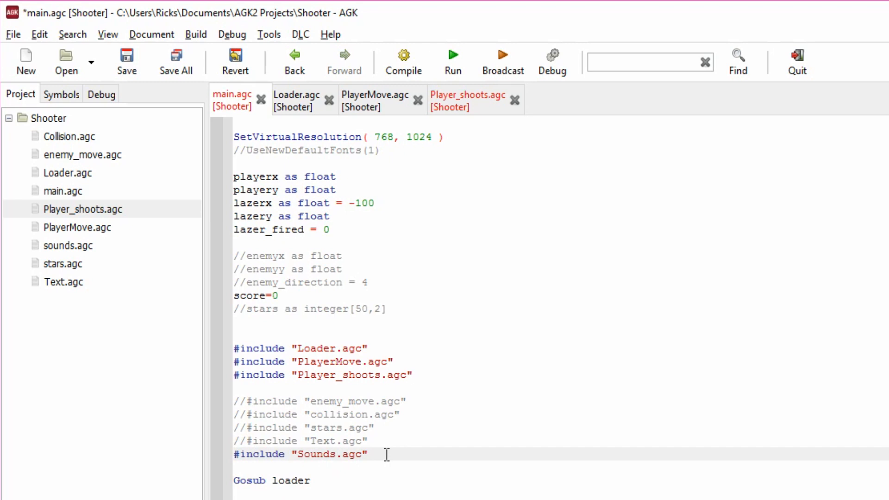
{"action": "left_click", "coordinate": [68, 244]}
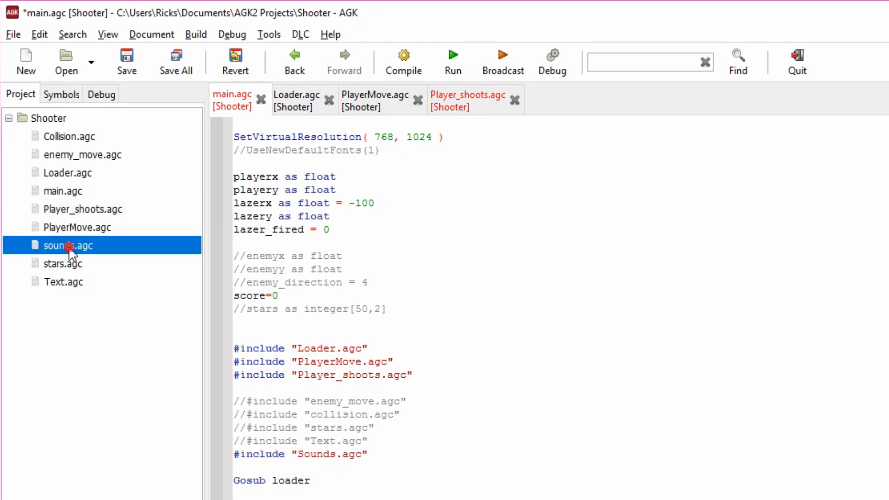
{"action": "double_click", "coordinate": [68, 244]}
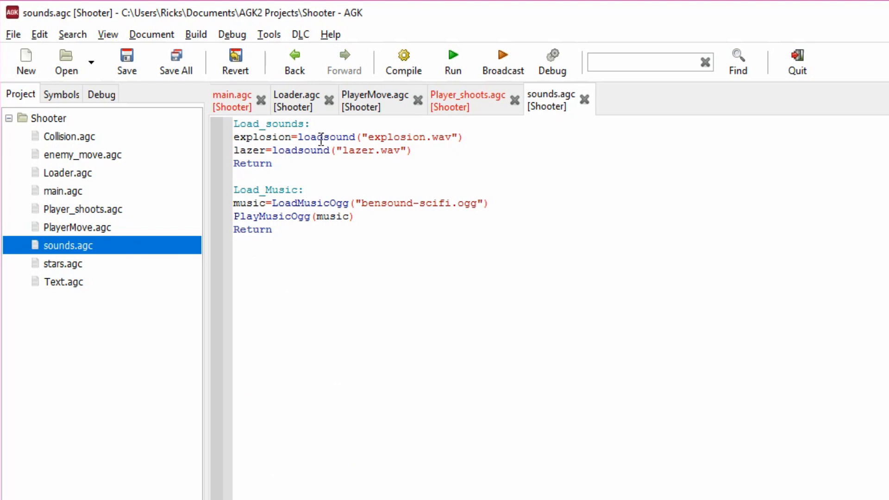
{"action": "mouse_move", "coordinate": [378, 137]}
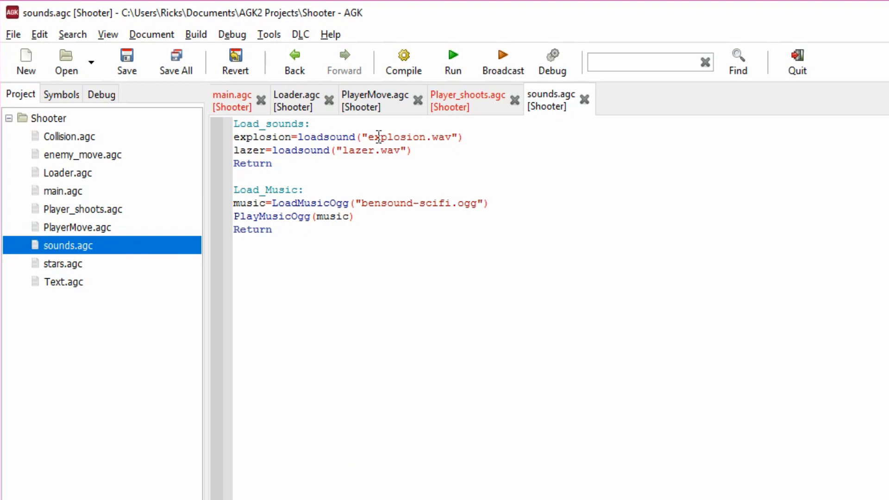
{"action": "mouse_move", "coordinate": [342, 154]}
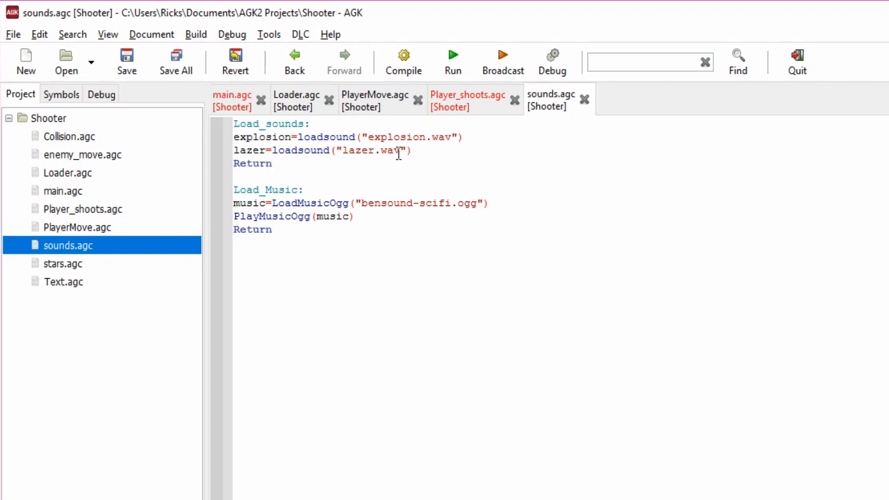
{"action": "mouse_move", "coordinate": [420, 147]}
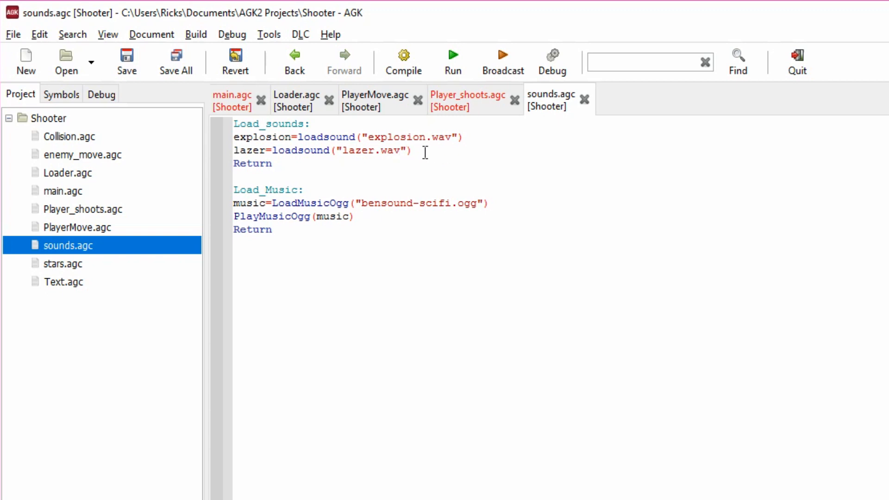
{"action": "mouse_move", "coordinate": [326, 159]}
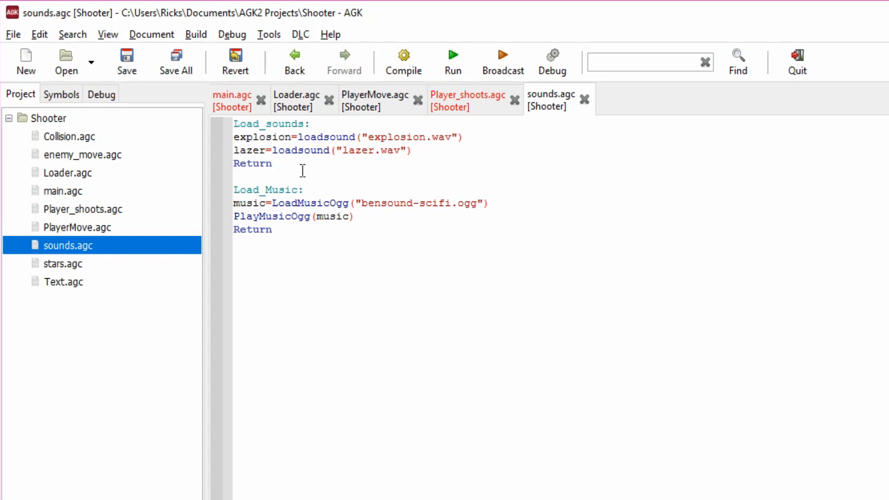
{"action": "mouse_move", "coordinate": [458, 108]}
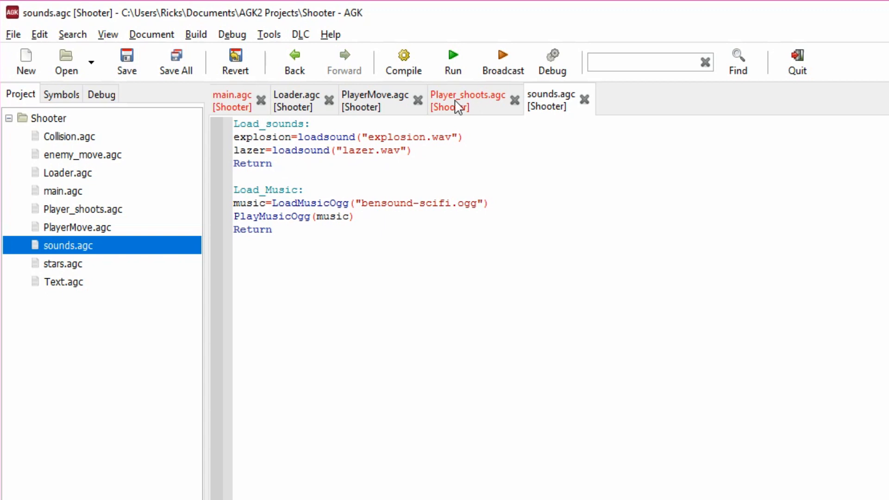
Step: Review playsound(lazer) in Player_shoots.agc and sounds.agc, then run the game
{"action": "left_click", "coordinate": [467, 95]}
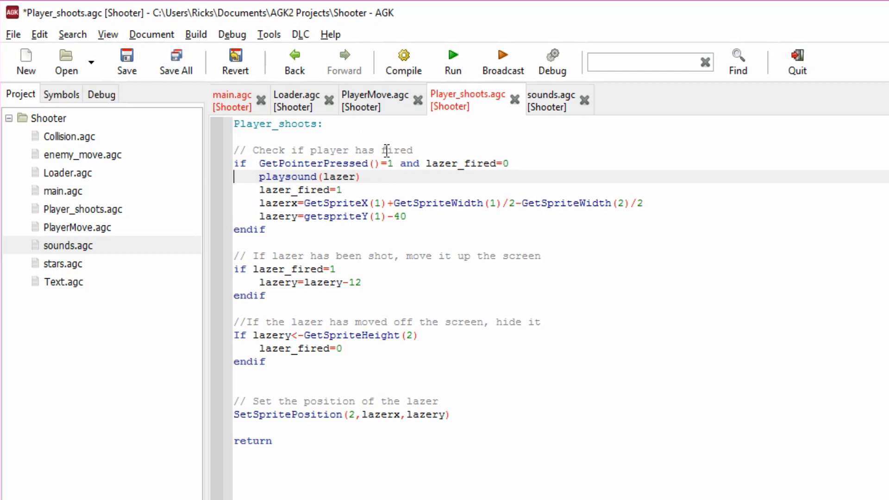
{"action": "left_click", "coordinate": [550, 100]}
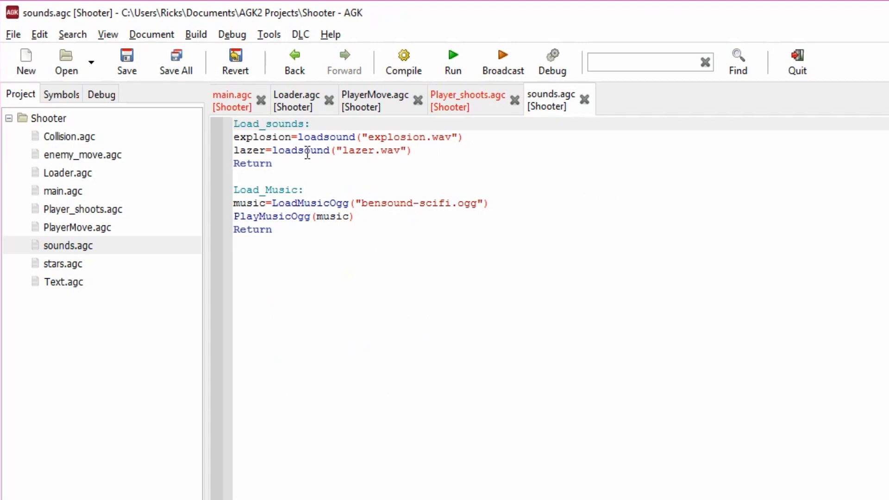
{"action": "left_click", "coordinate": [453, 54]}
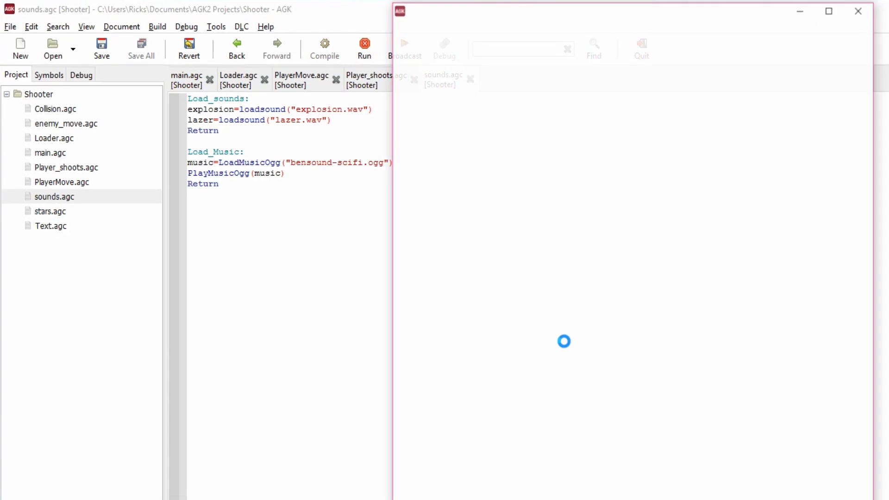
Step: Fire a lazer from the ship in the game window, then close the game
{"action": "left_click", "coordinate": [364, 45]}
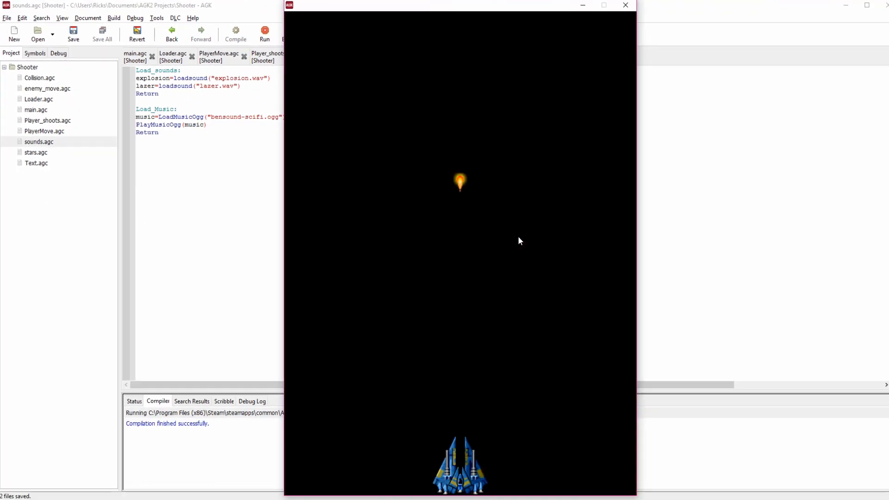
{"action": "mouse_move", "coordinate": [550, 241]}
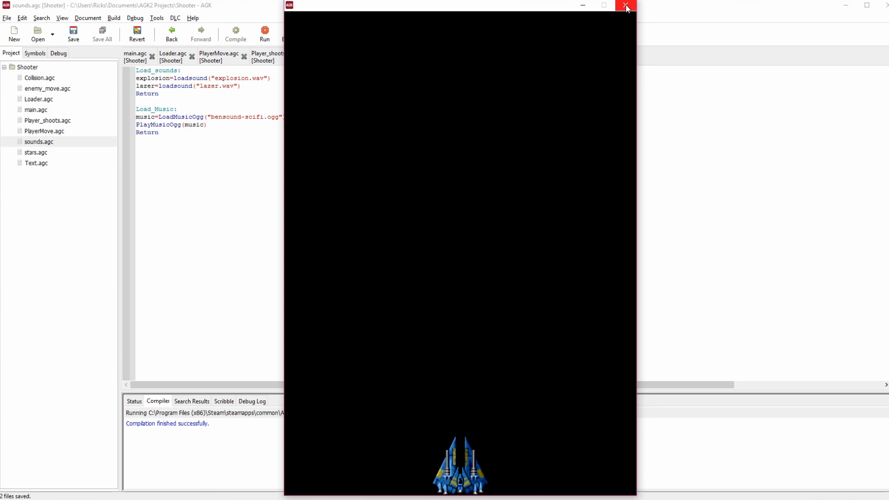
{"action": "left_click", "coordinate": [625, 6]}
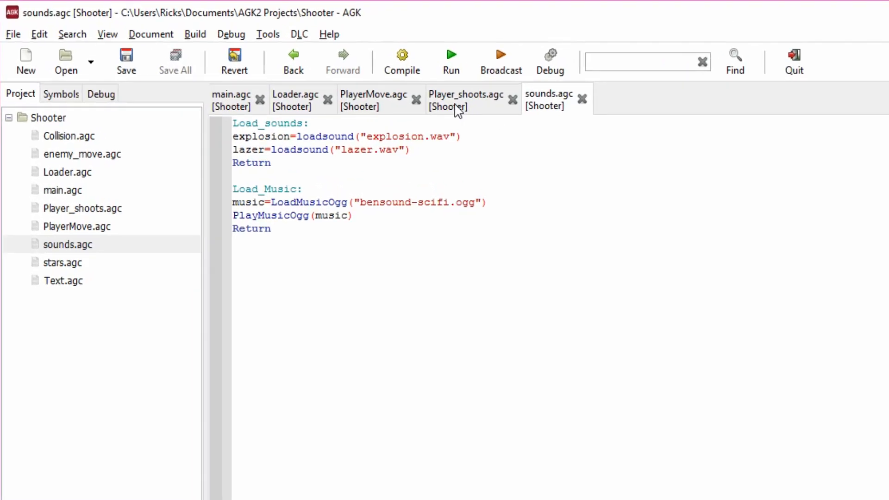
Step: Enable Gosub Load_sounds in main.agc and run the game with sounds loaded
{"action": "left_click", "coordinate": [230, 99]}
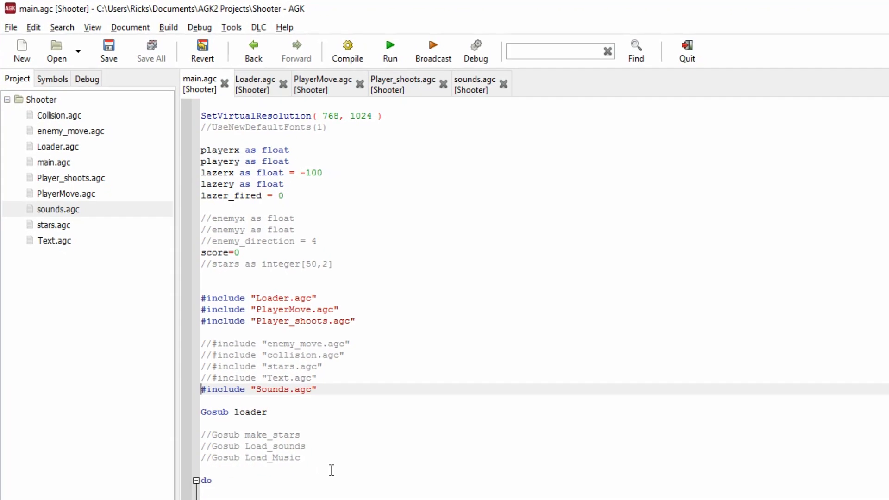
{"action": "left_click", "coordinate": [213, 446]}
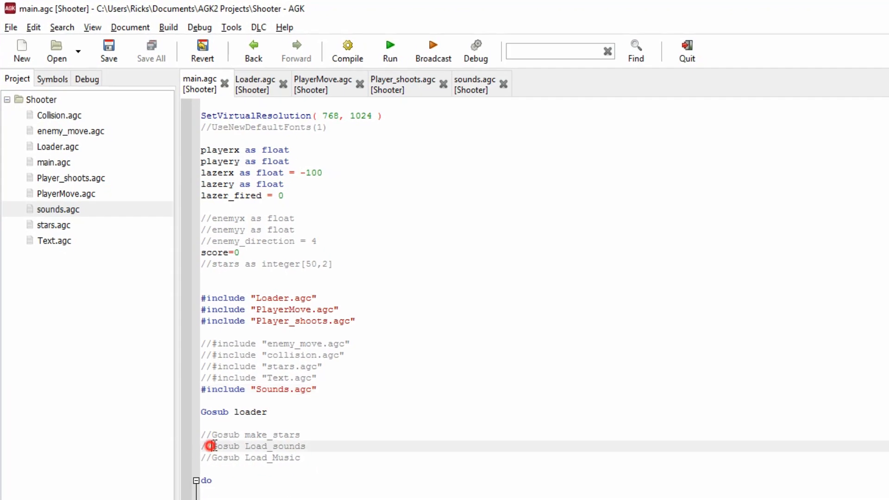
{"action": "left_click", "coordinate": [211, 446]}
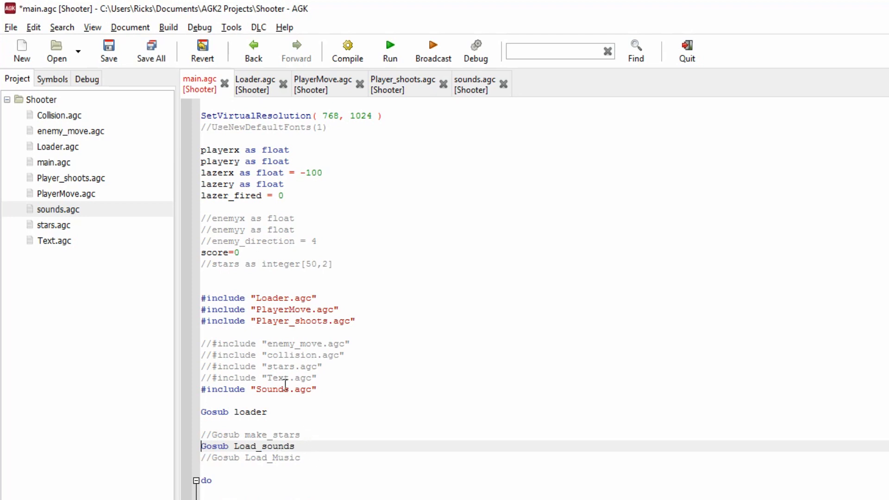
{"action": "mouse_move", "coordinate": [338, 417]}
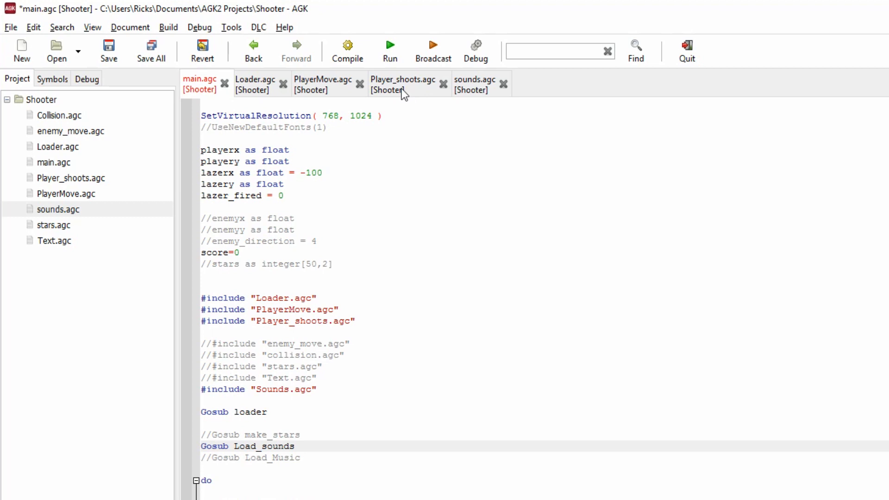
{"action": "left_click", "coordinate": [389, 47]}
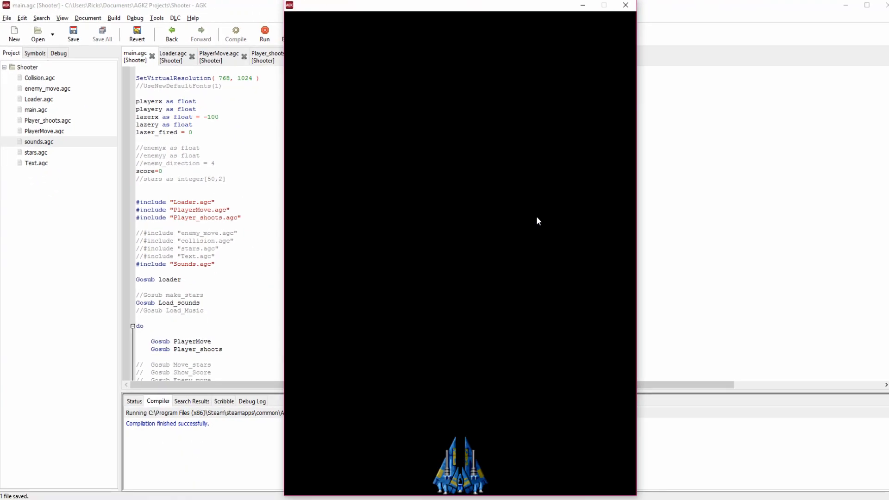
{"action": "mouse_move", "coordinate": [556, 222]}
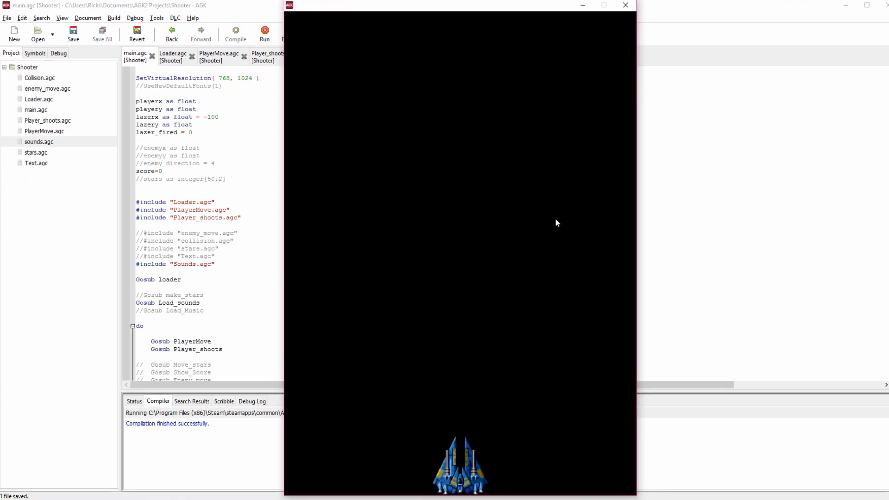
Step: Fire a lazer to hear its sound, then close and relaunch the Shooter game
{"action": "left_click", "coordinate": [564, 221]}
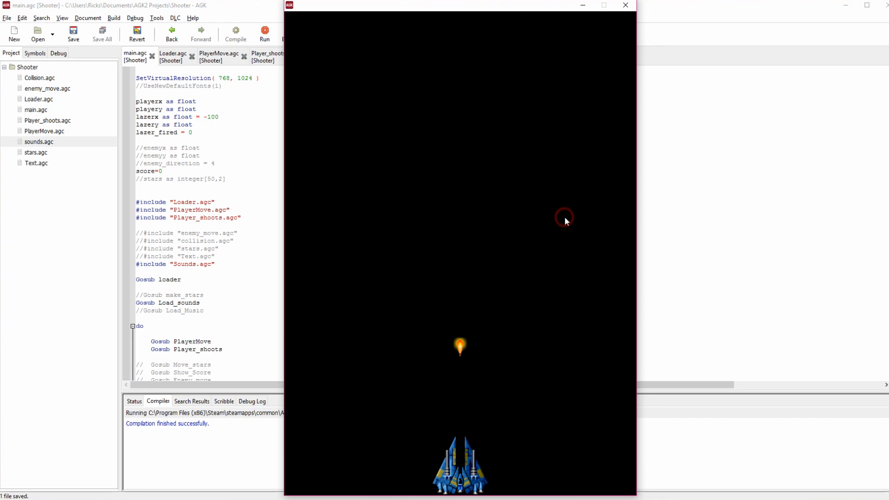
{"action": "mouse_move", "coordinate": [600, 57]}
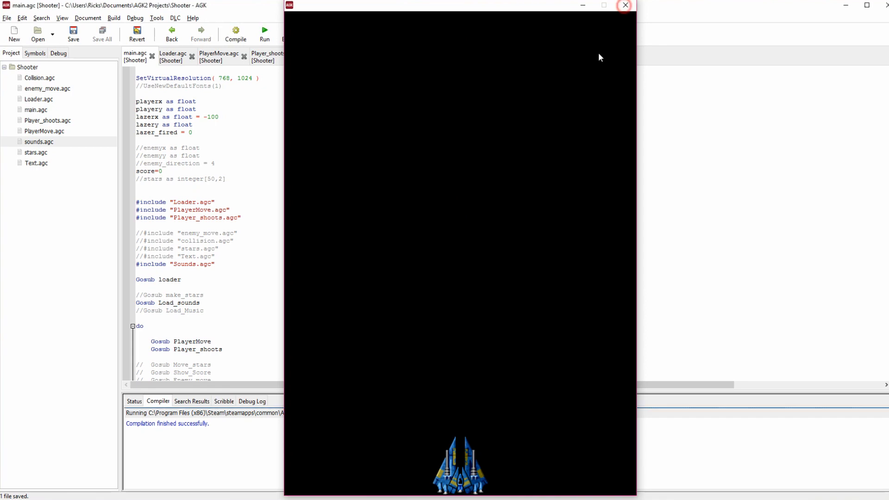
{"action": "left_click", "coordinate": [624, 5]}
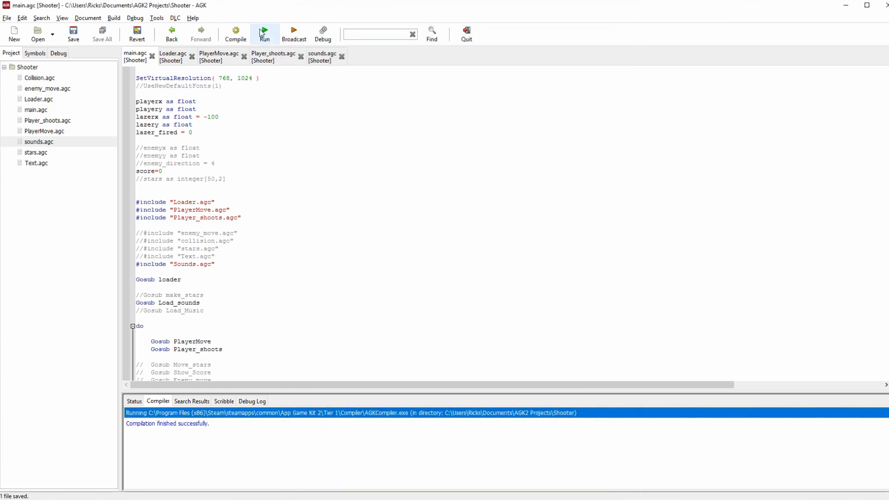
{"action": "left_click", "coordinate": [263, 33]}
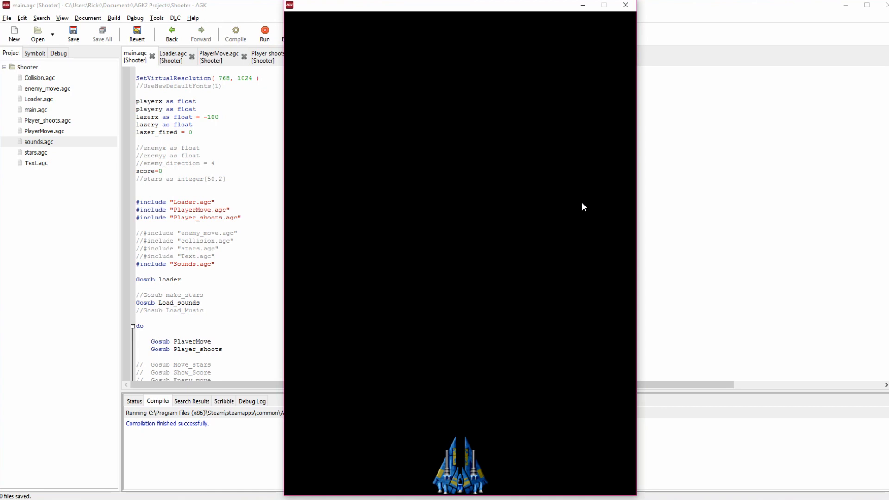
Step: Move the ship along the bottom and fire two lazers upward
{"action": "left_click", "coordinate": [572, 204]}
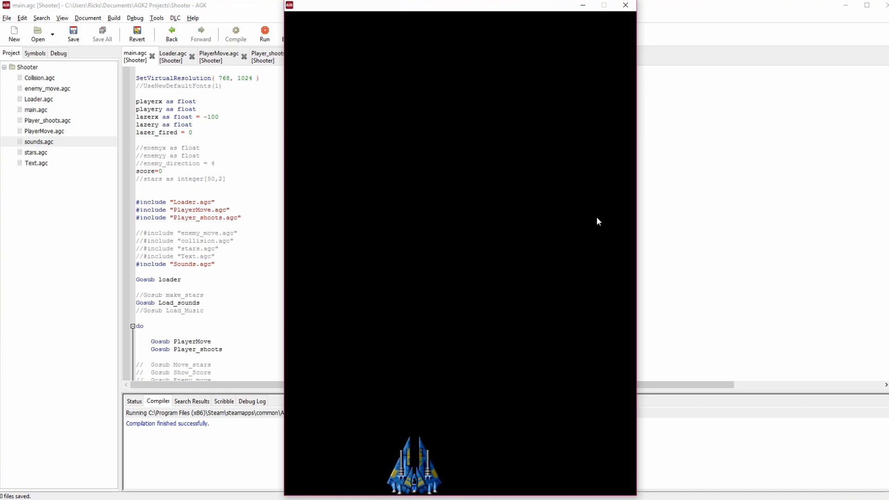
{"action": "left_click", "coordinate": [596, 219]}
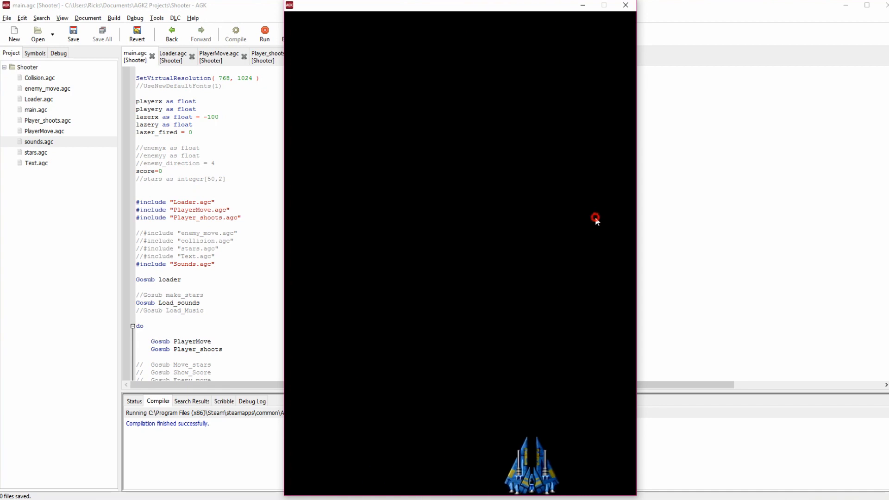